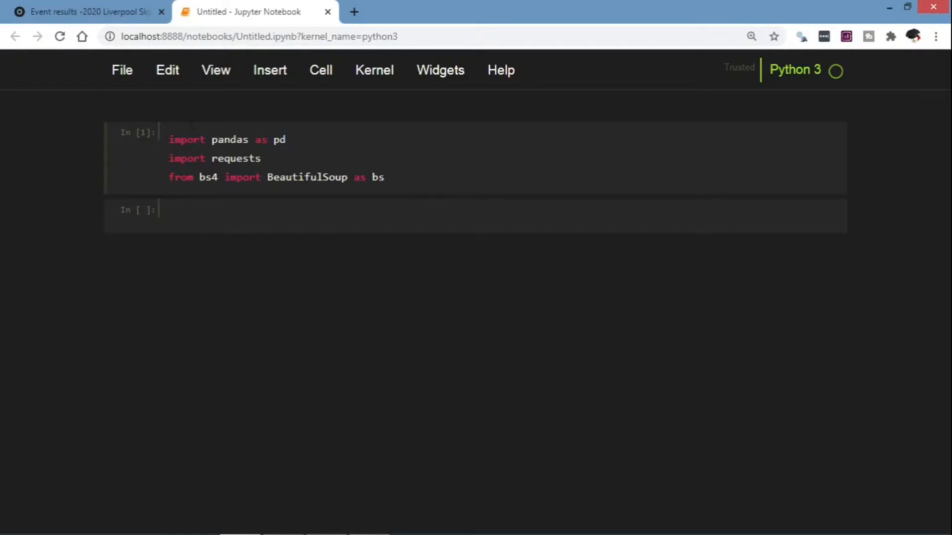
# Open the 2020 Liverpool Skyline Half Marathon results page and scroll to its table
pyautogui.click(89, 12)
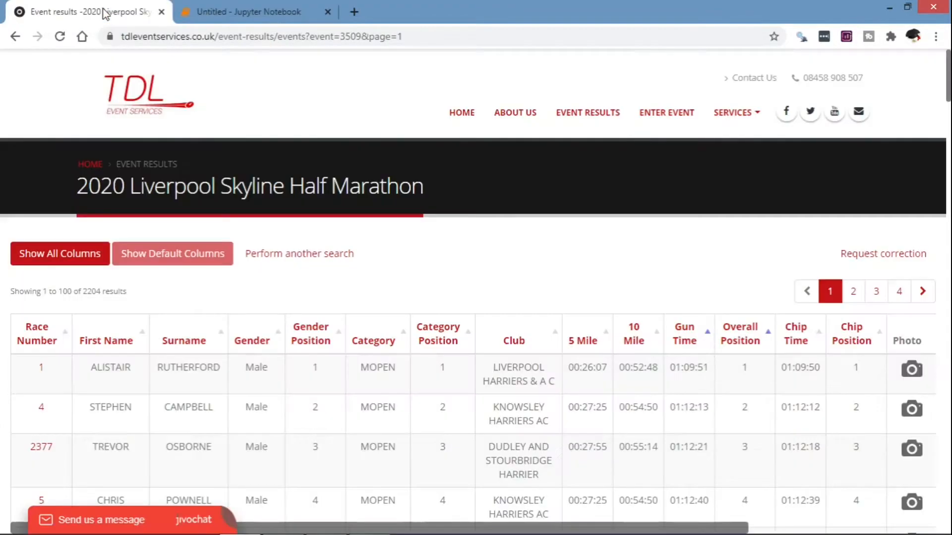
pyautogui.moveTo(250, 298)
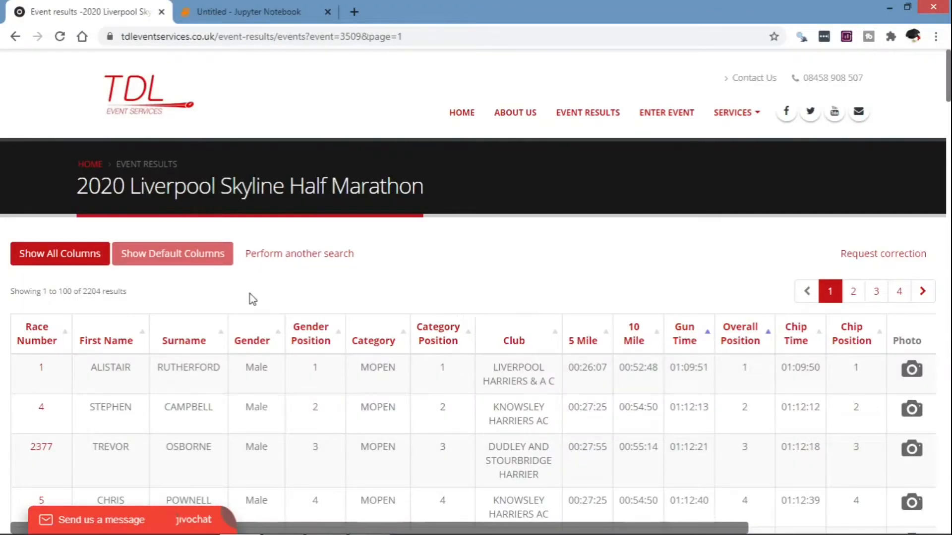
pyautogui.moveTo(831, 308)
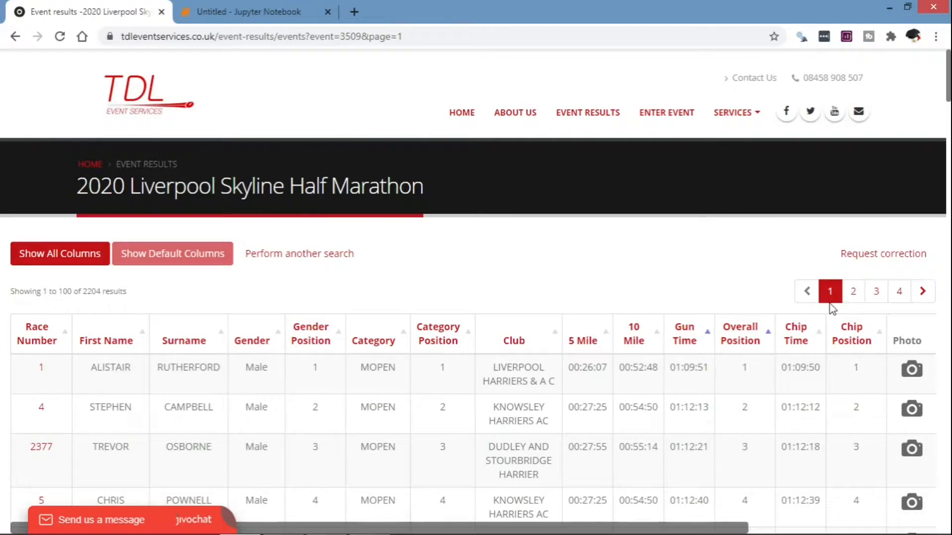
pyautogui.scroll(-3)
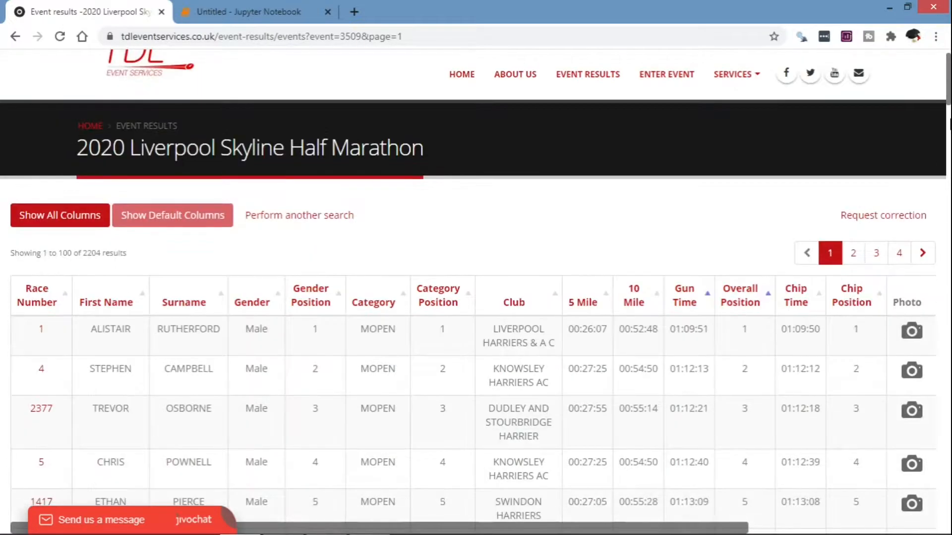
pyautogui.scroll(-3)
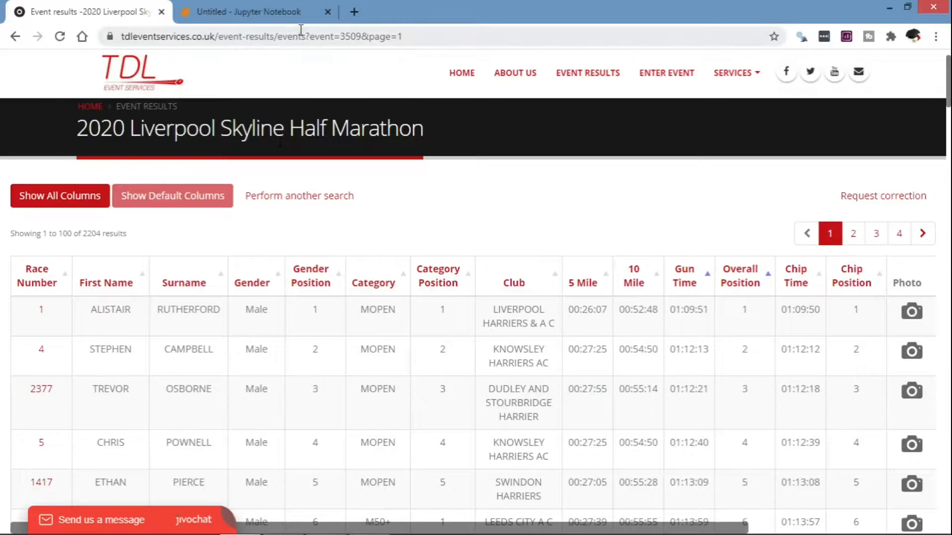
# Select the empty second notebook cell, then go back to the results page's address bar
pyautogui.click(254, 11)
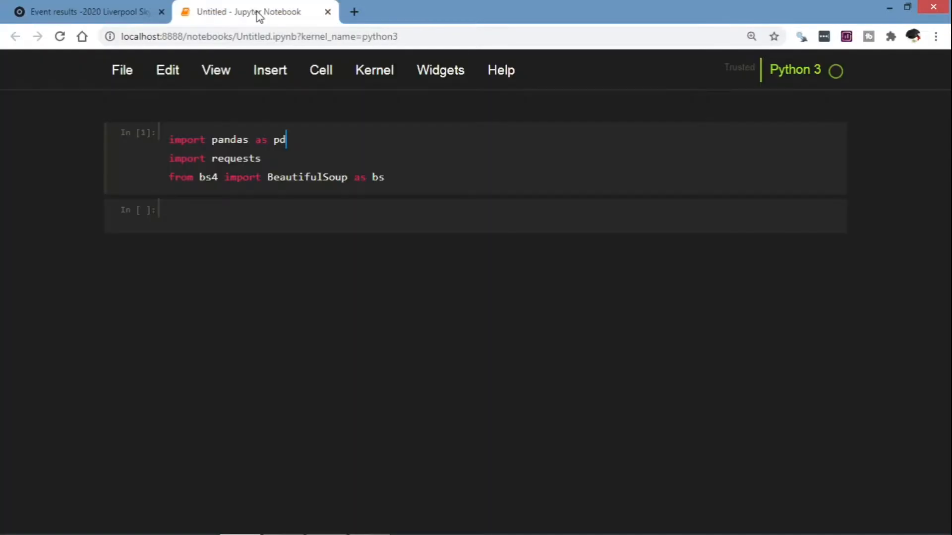
pyautogui.moveTo(280, 202)
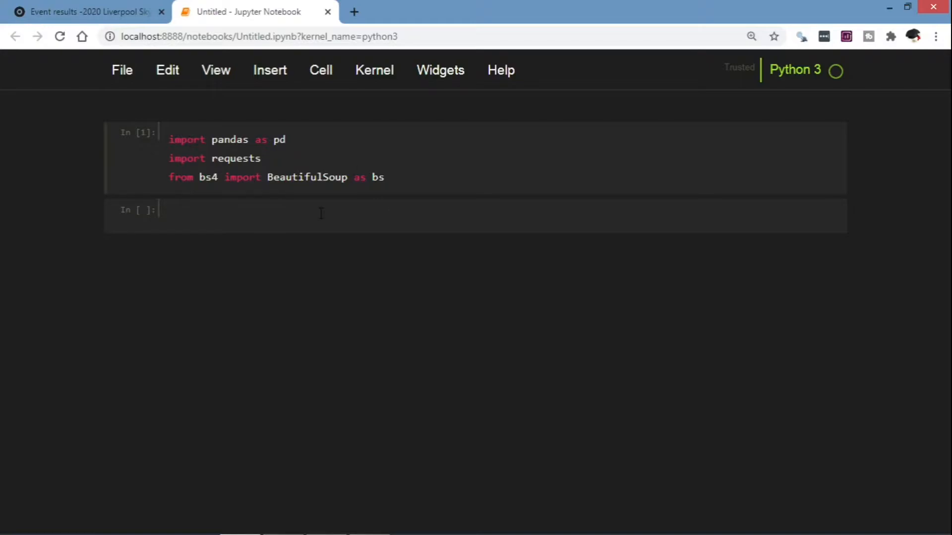
pyautogui.click(262, 215)
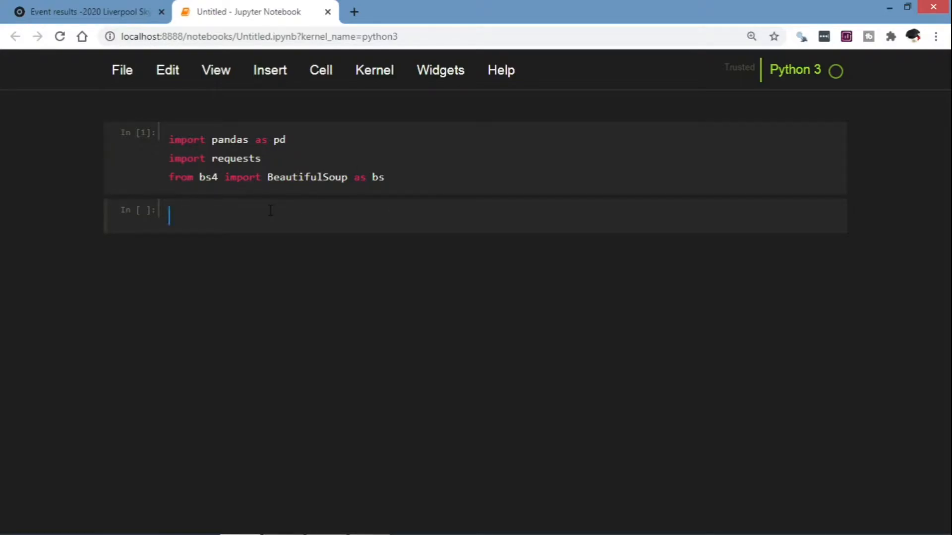
pyautogui.click(89, 12)
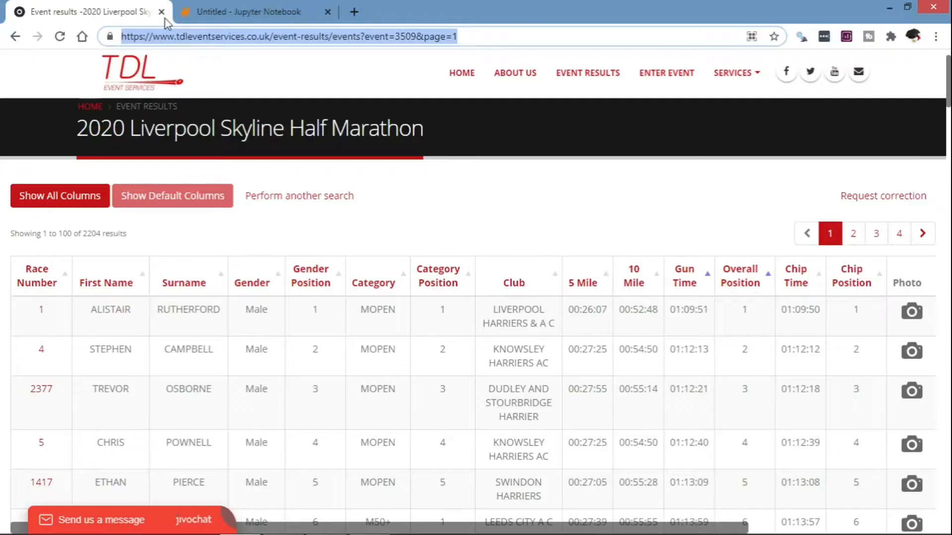
# Store the results URL (event=3509&page=1) in url and fetch it with request.get(url)
pyautogui.click(252, 12)
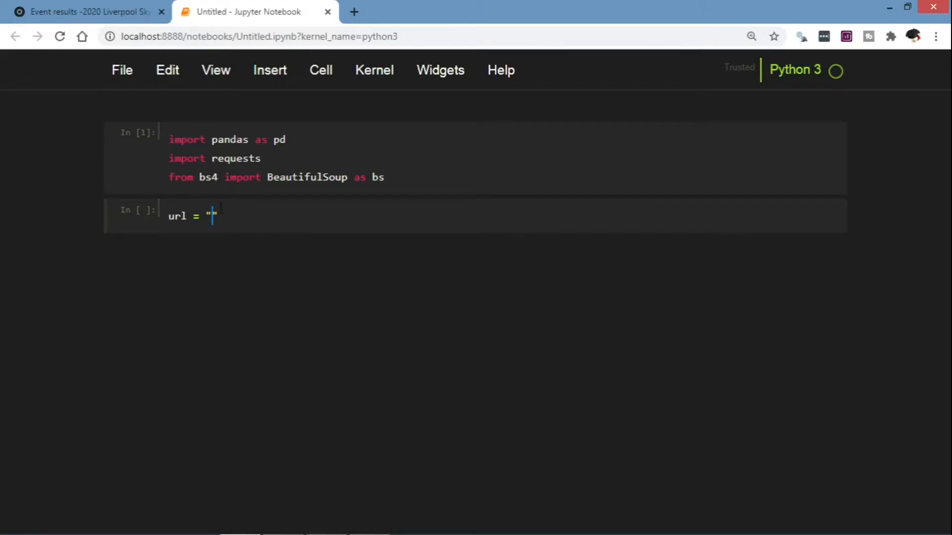
pyautogui.write('https://www.tdleventservices.co.uk/event-results/events?event=3509&page=1')
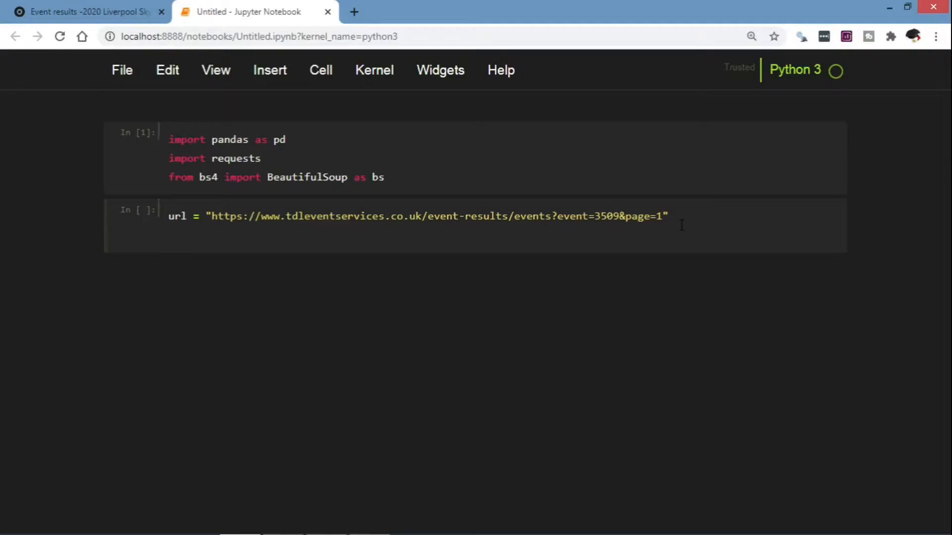
pyautogui.write('page')
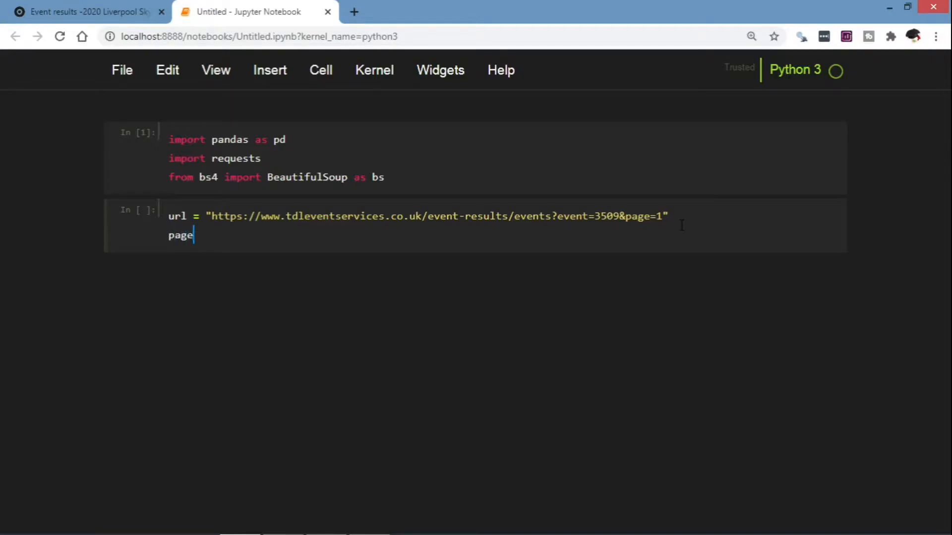
pyautogui.write('=')
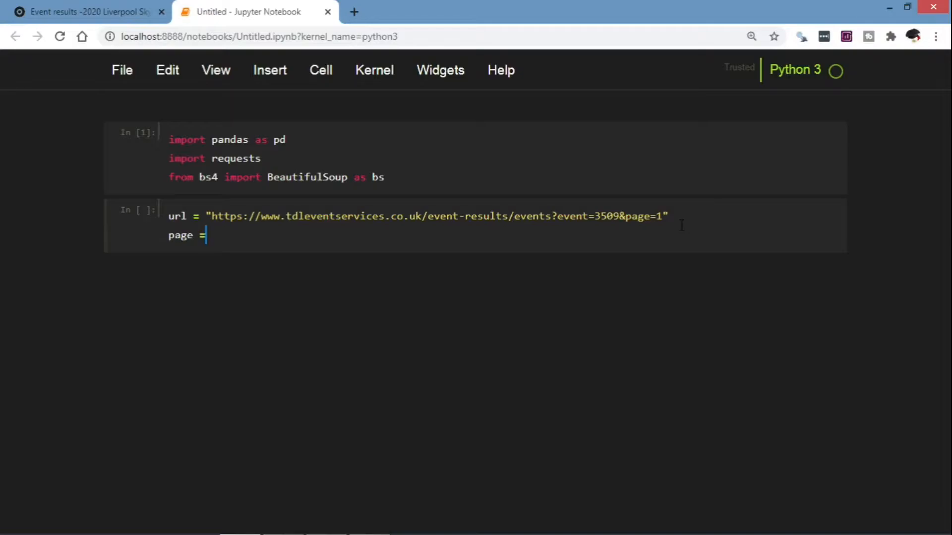
pyautogui.write('request')
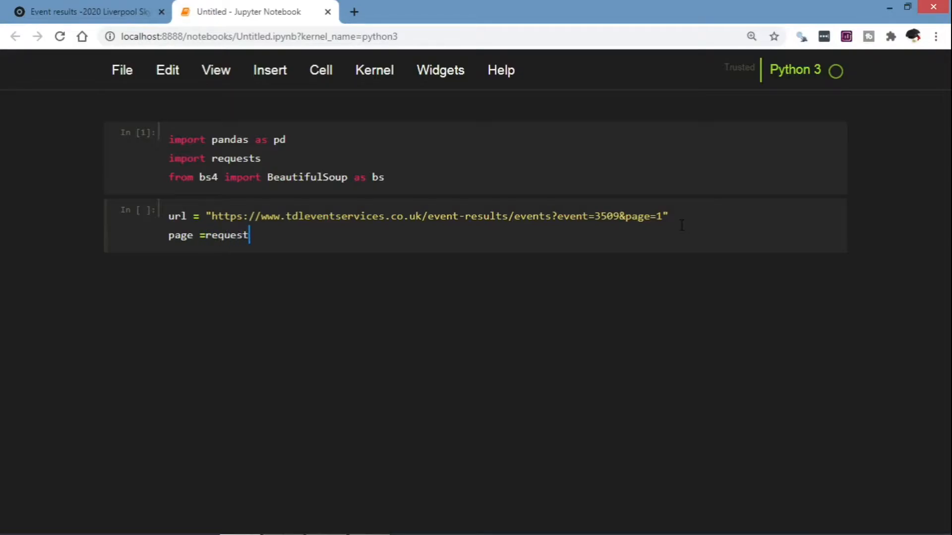
pyautogui.write('.get')
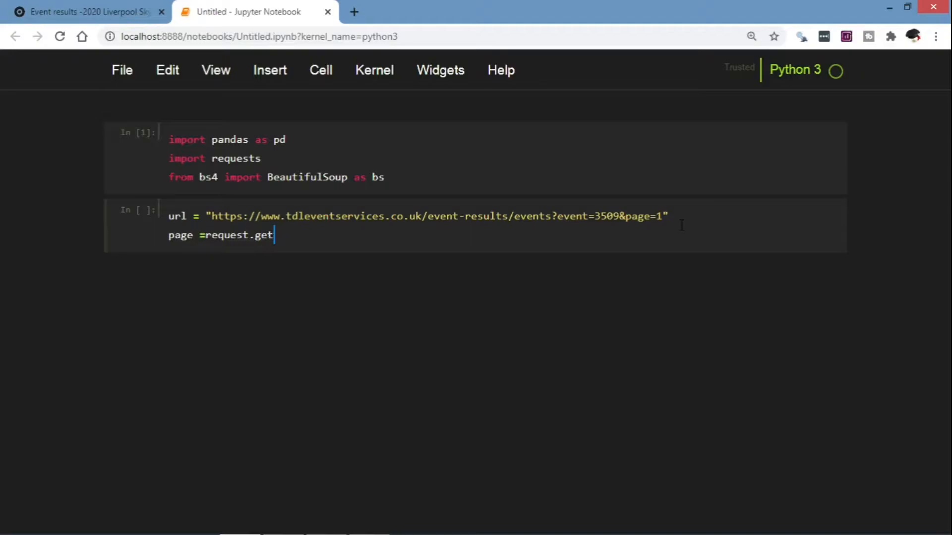
pyautogui.write('()')
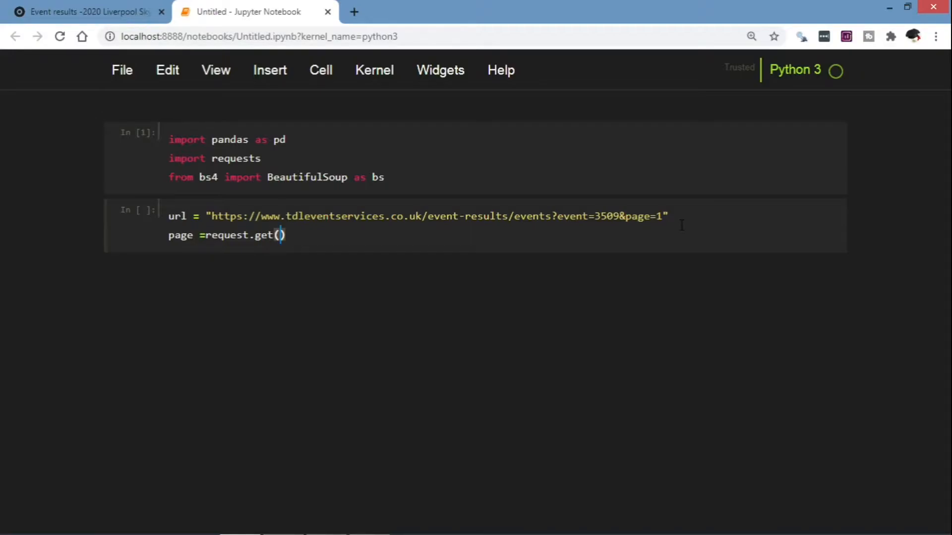
pyautogui.write('url')
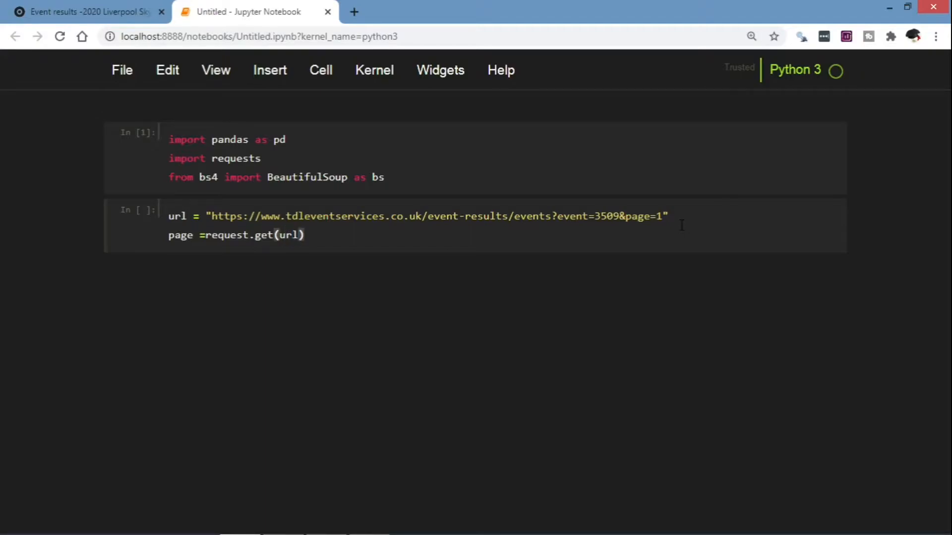
# Add a '# soup' comment and soup = bs(page.text, 'lxml') below the fetch line
pyautogui.click(326, 236)
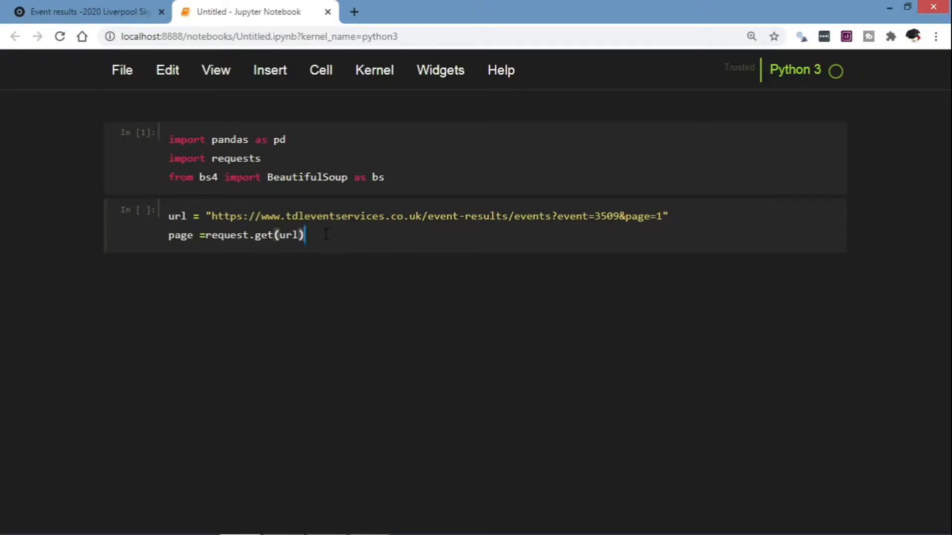
pyautogui.press('Enter')
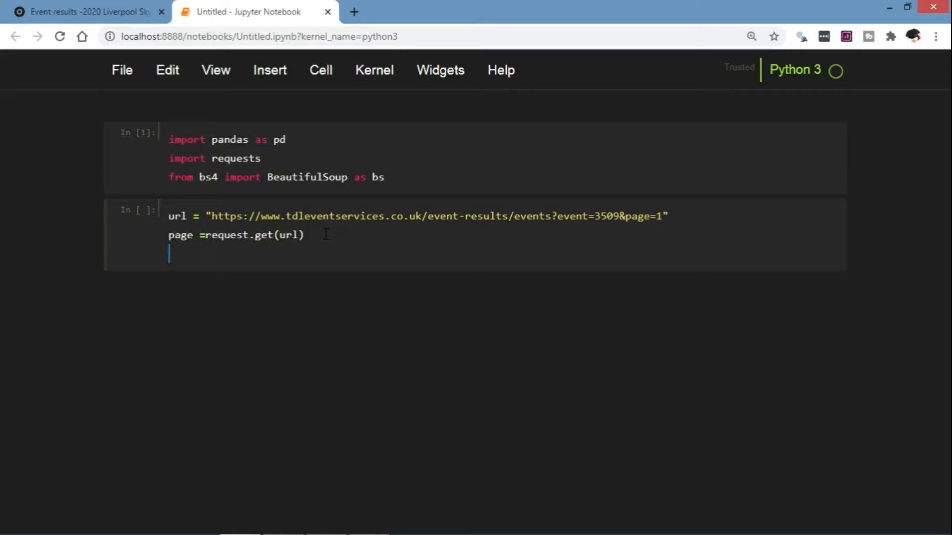
pyautogui.write('#')
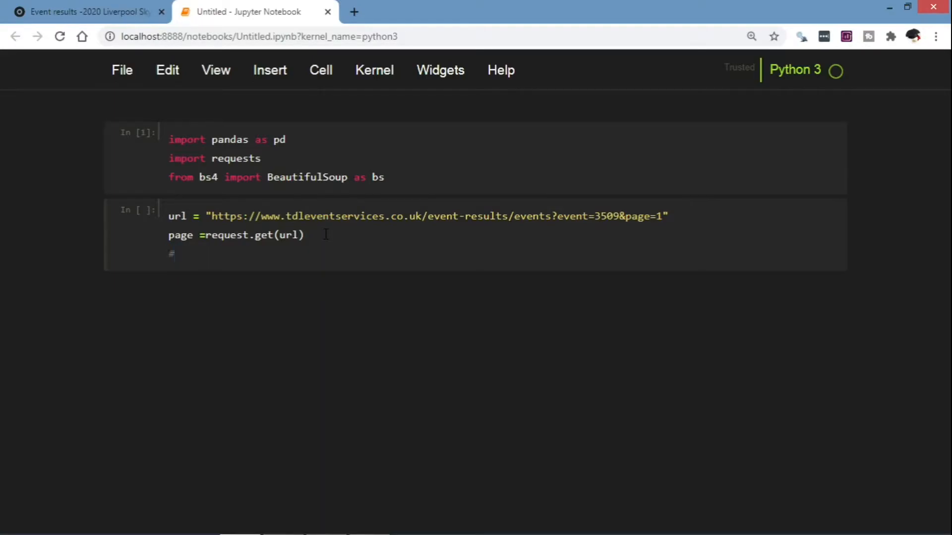
pyautogui.write('soup')
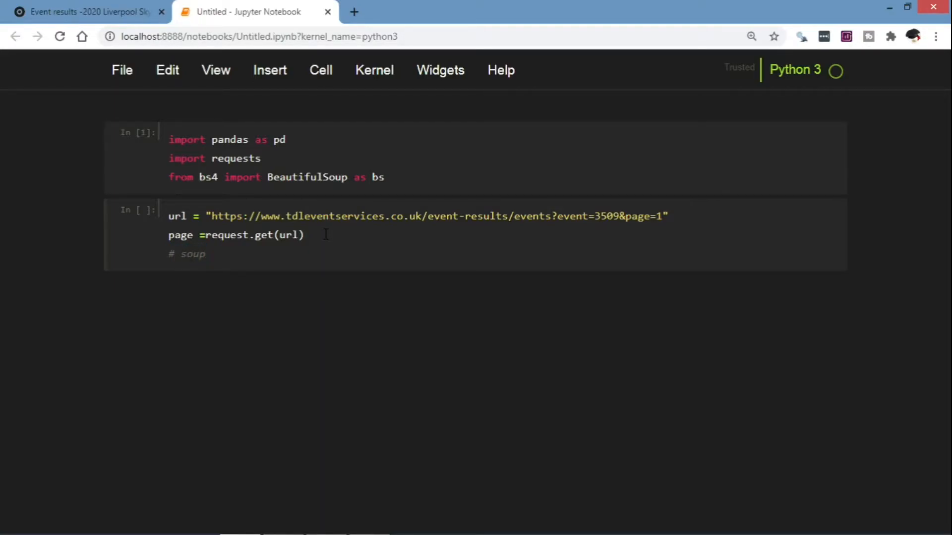
pyautogui.write('s')
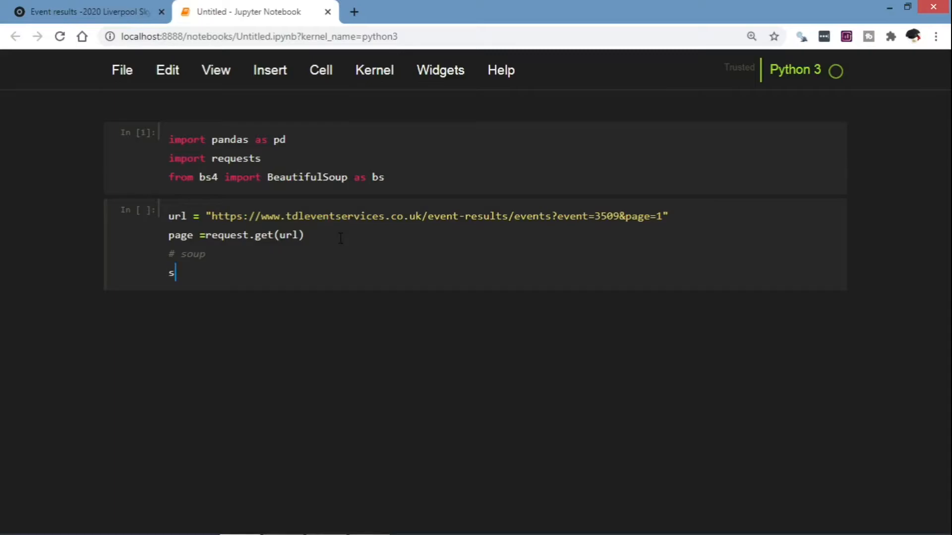
pyautogui.write('oup =')
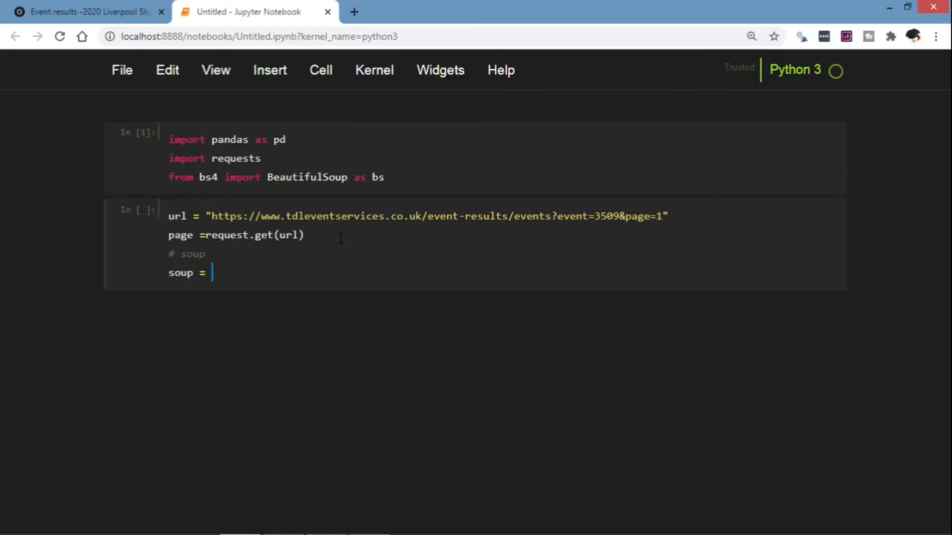
pyautogui.write('bs')
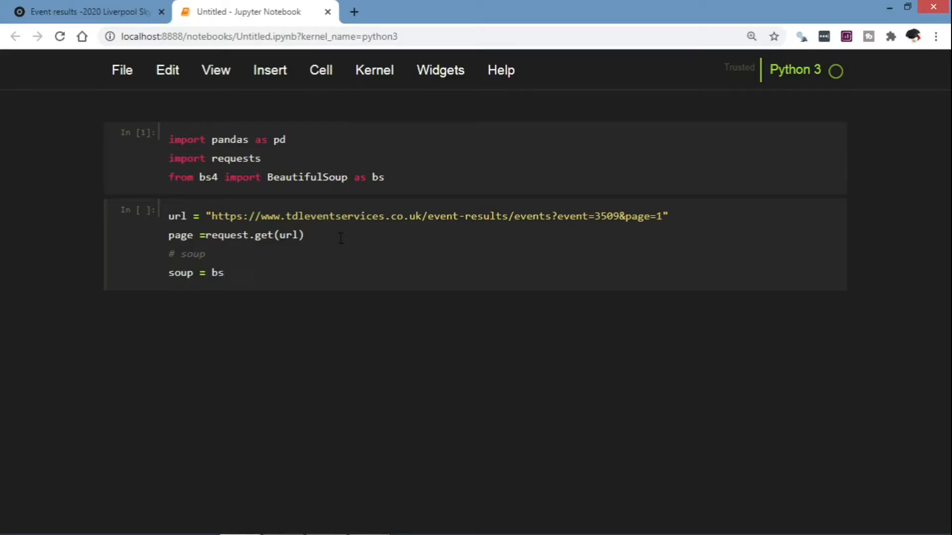
pyautogui.write('(p)')
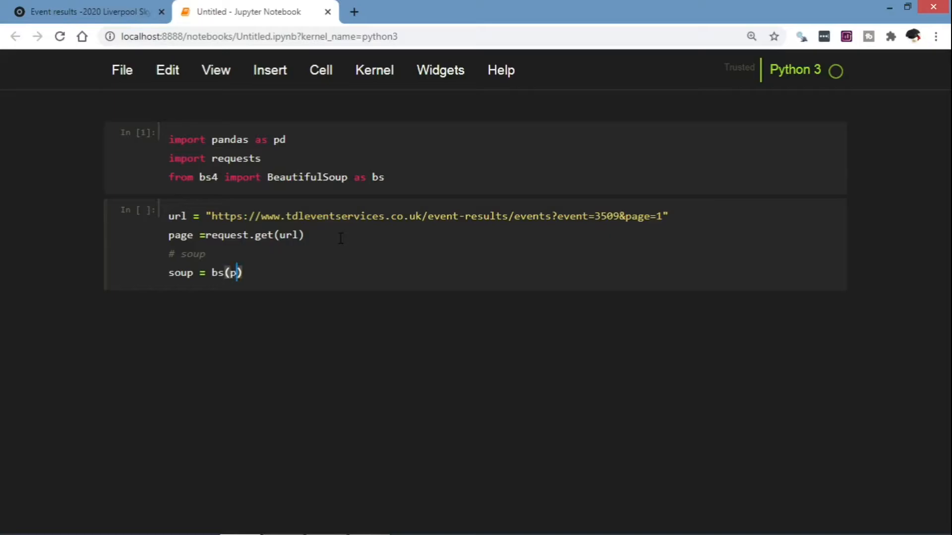
pyautogui.write('age.t')
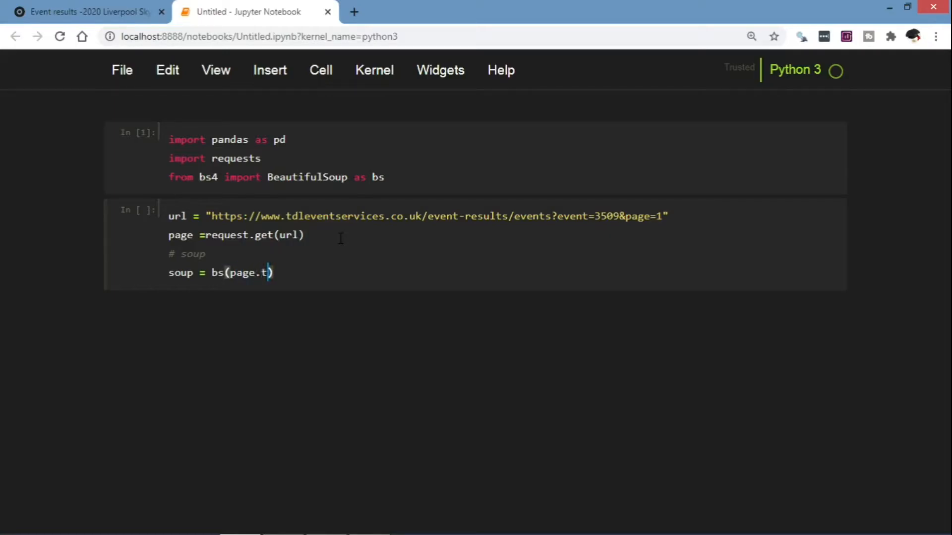
pyautogui.write('ext,')
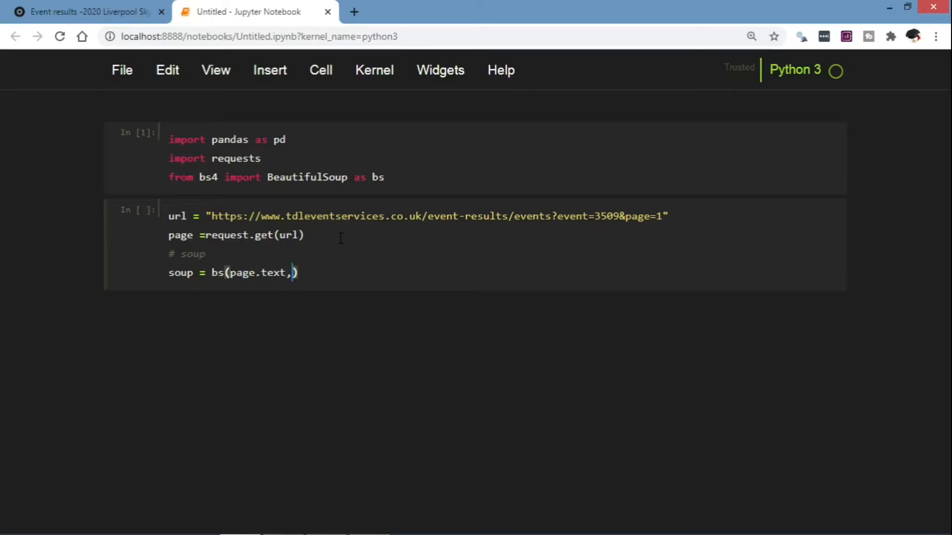
pyautogui.write("''")
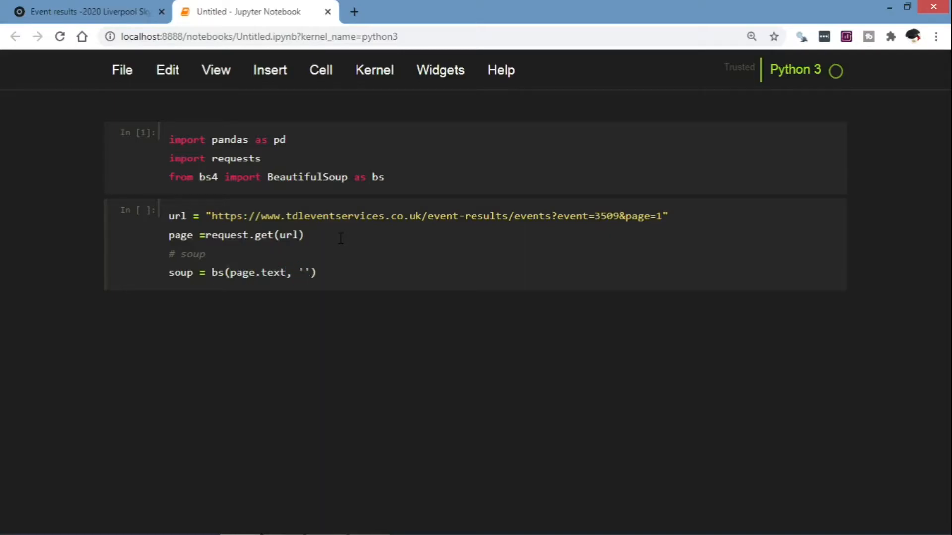
pyautogui.write('lxml')
pyautogui.write('s')
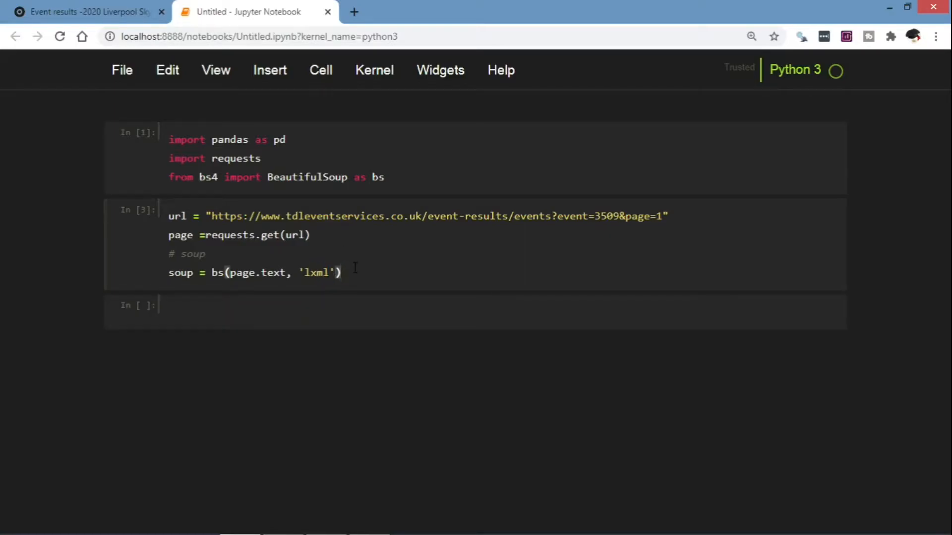
# Add table_body = soup.find('table') on a new line below the soup line
pyautogui.press('Enter')
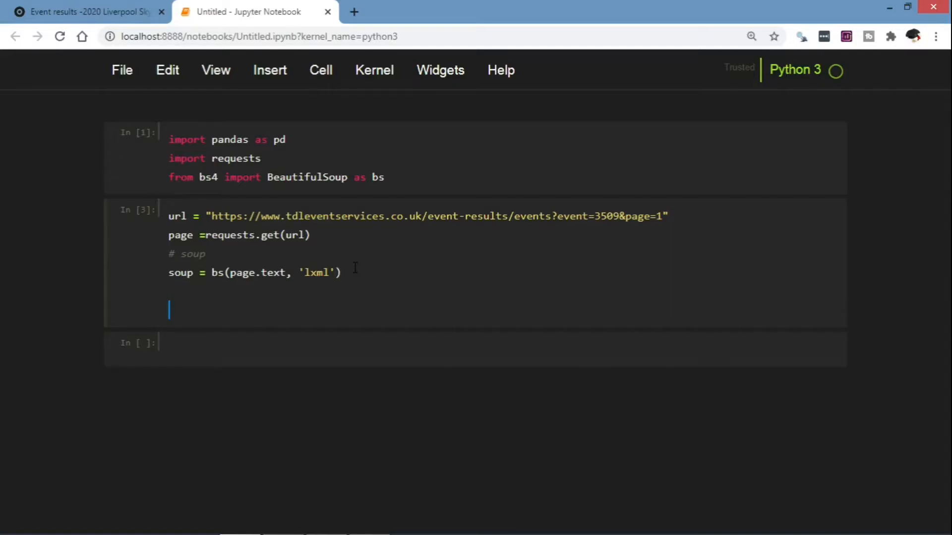
pyautogui.write('table')
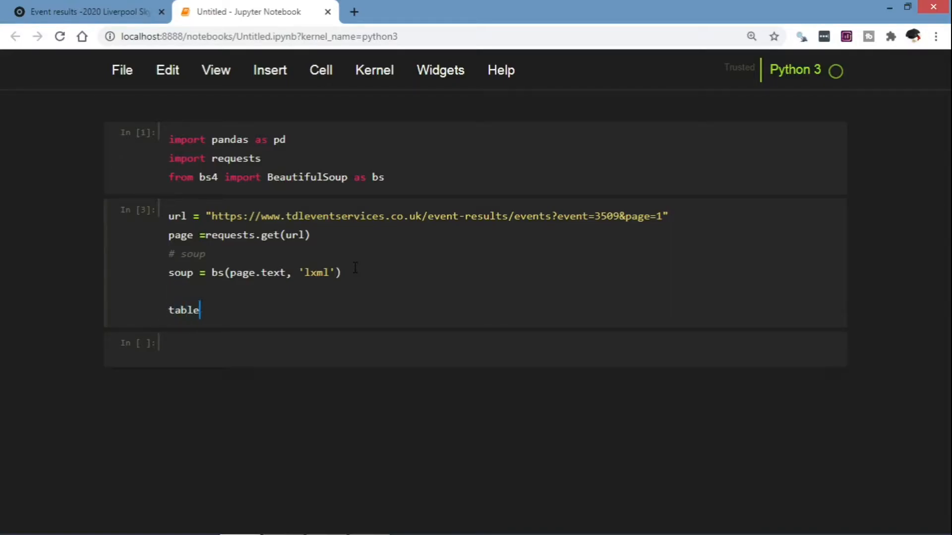
pyautogui.write('_bod')
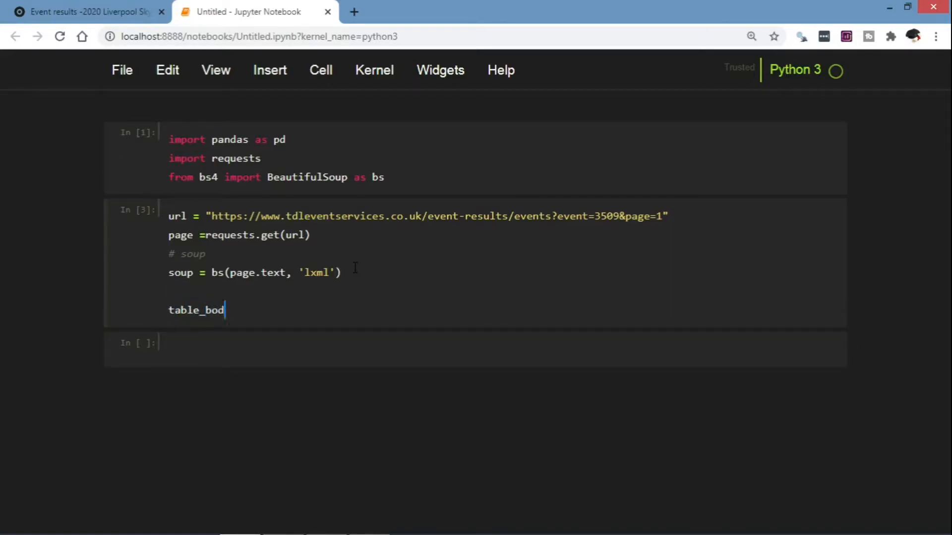
pyautogui.write('y = soup.find(')
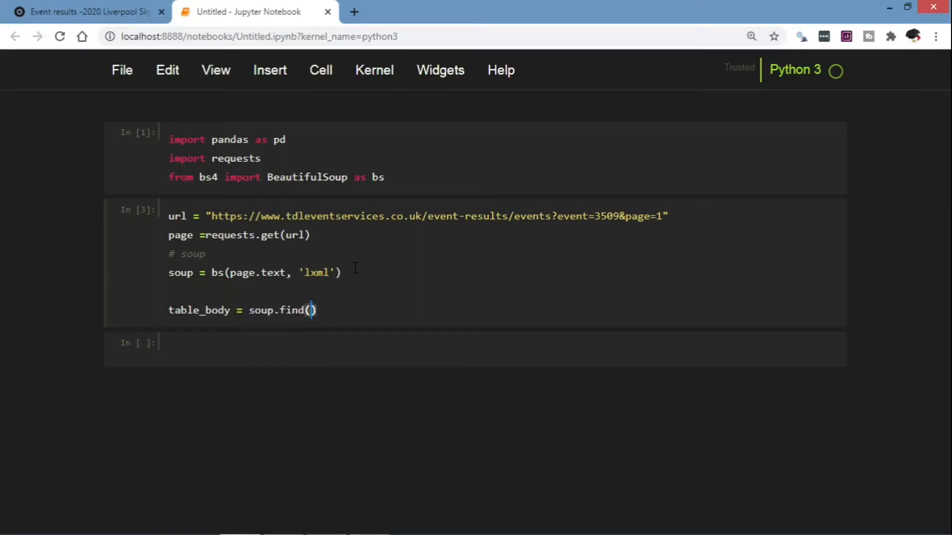
pyautogui.write("'tab'")
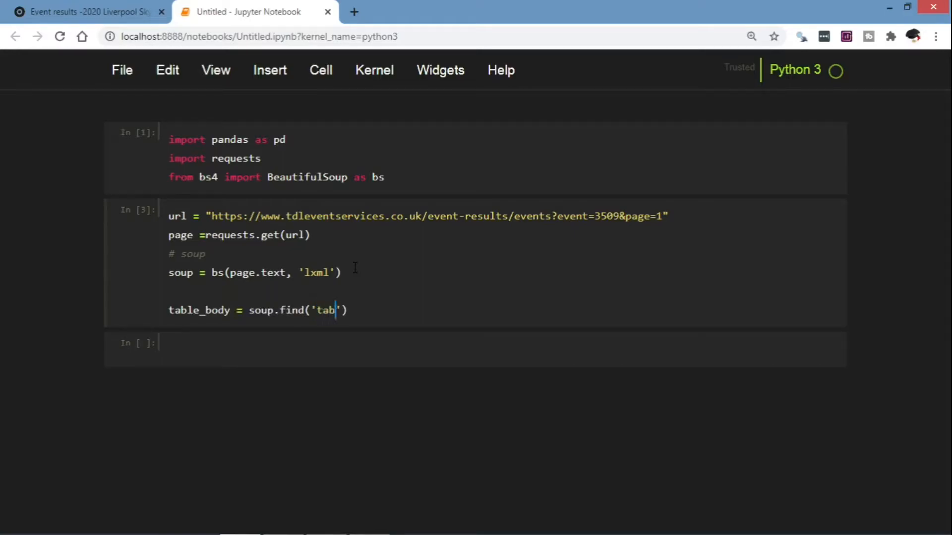
pyautogui.write('le')
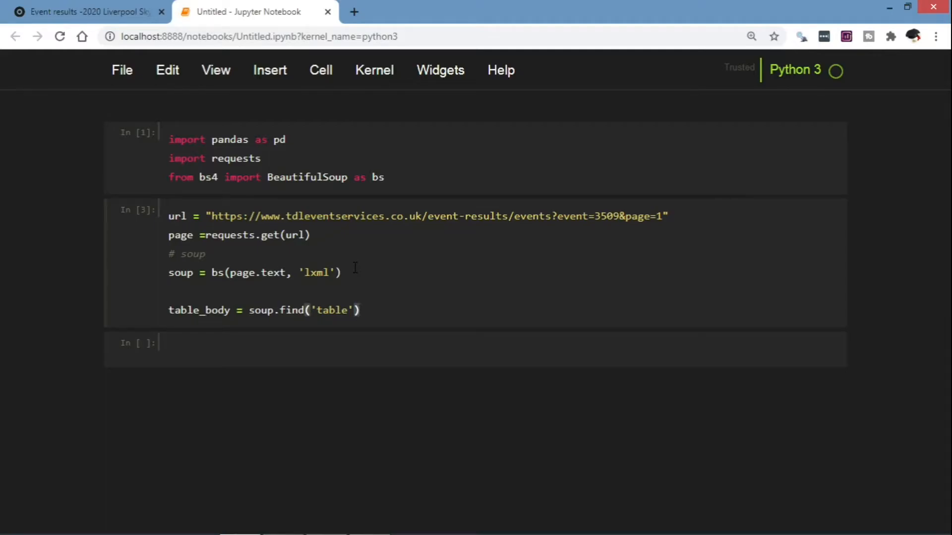
pyautogui.moveTo(375, 311)
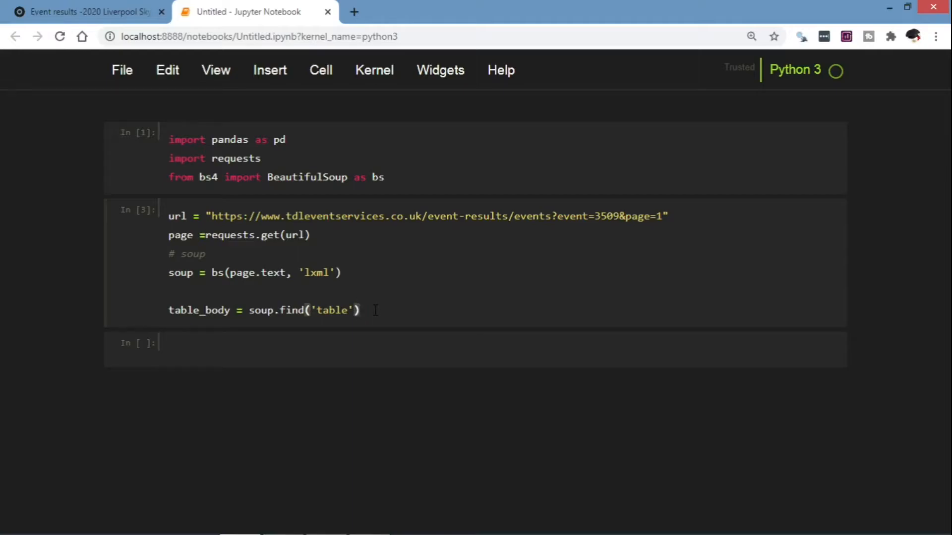
# Add an empty row_data = [] list with a '#store rows' comment
pyautogui.write('row_d')
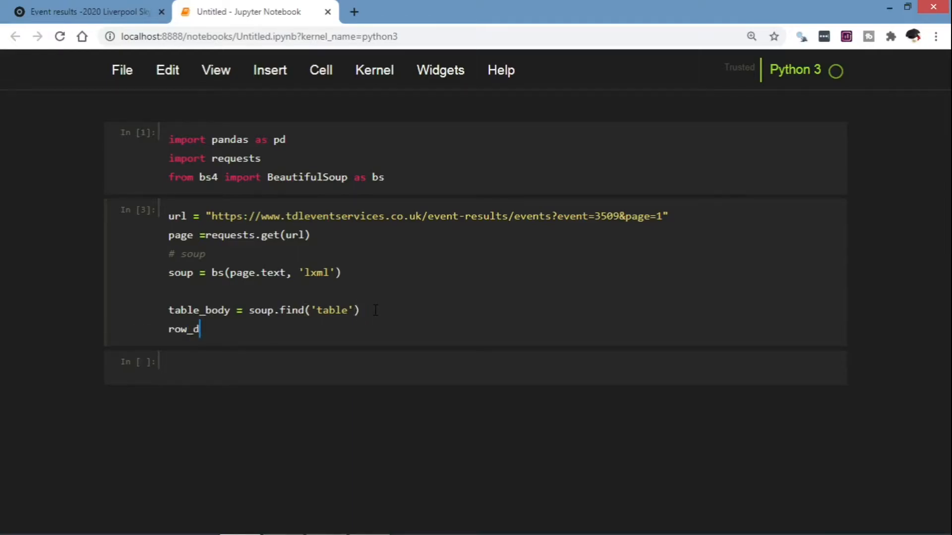
pyautogui.write('ata =')
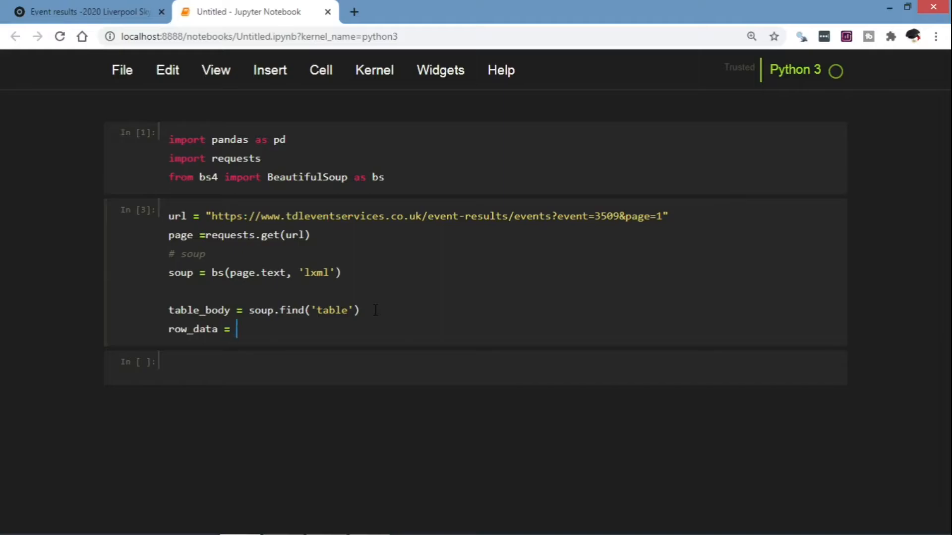
pyautogui.write('[]')
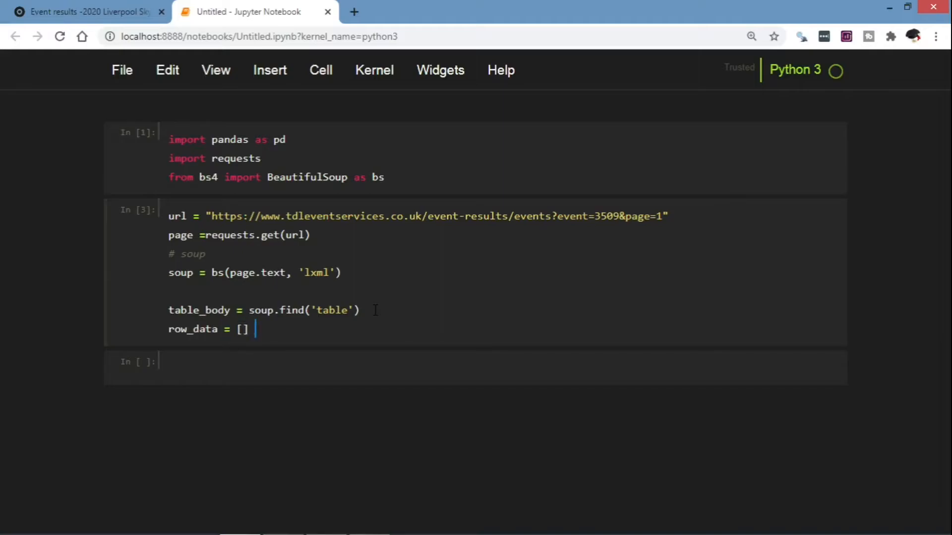
pyautogui.write('#st')
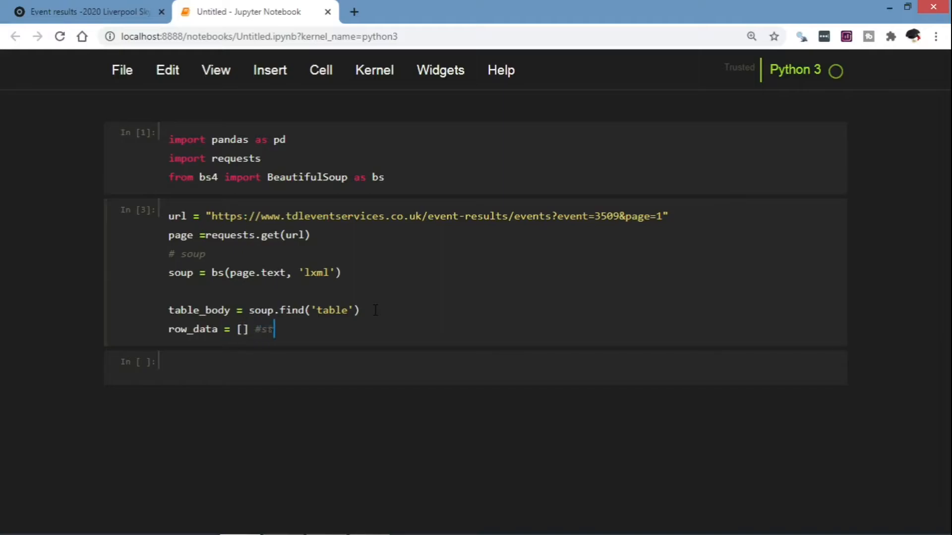
pyautogui.write('ore')
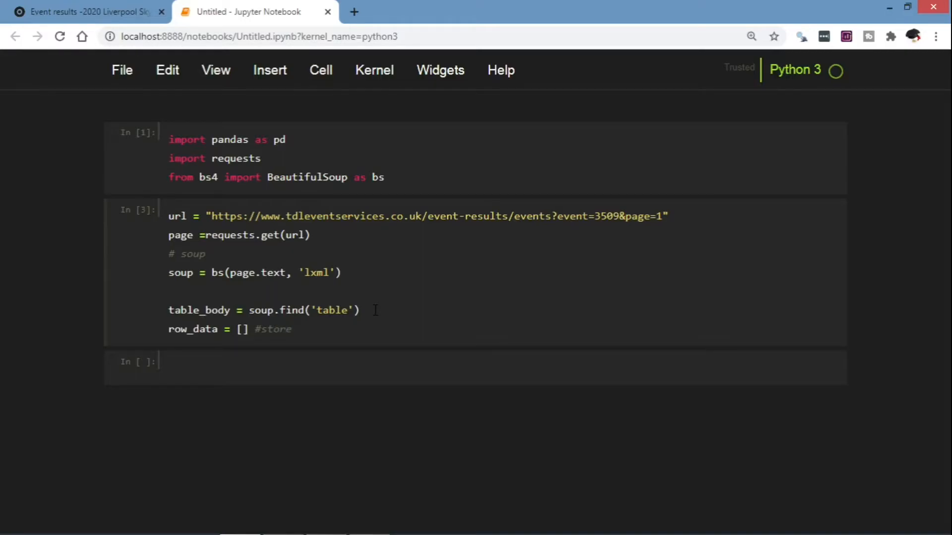
pyautogui.write('rows t')
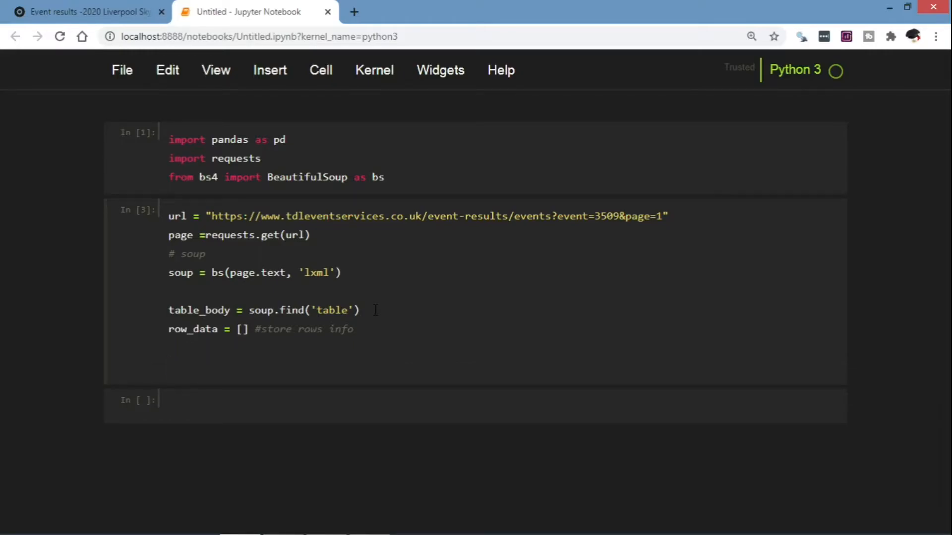
# Add the loop for row in table_body.find_all('tr'), correcting the table_body typo
pyautogui.write('f')
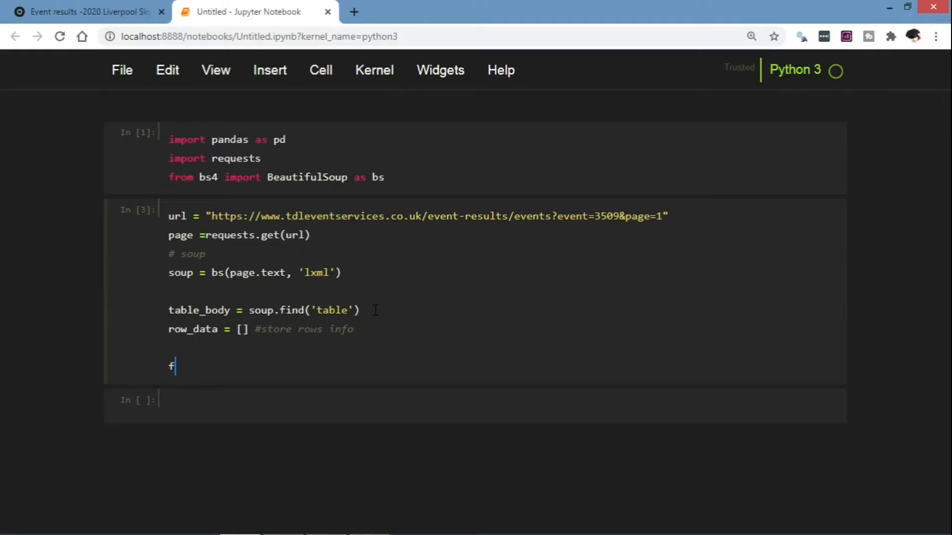
pyautogui.write('or row in')
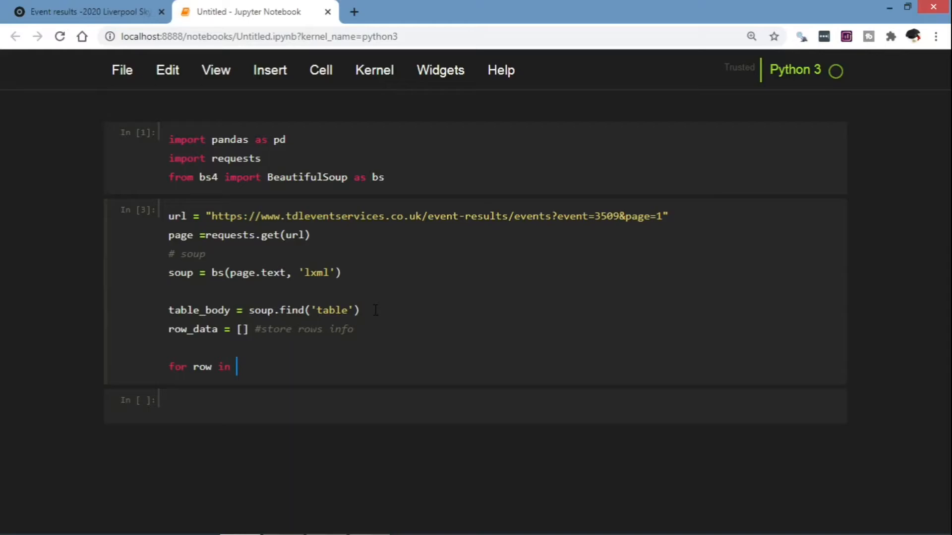
pyautogui.write('tab')
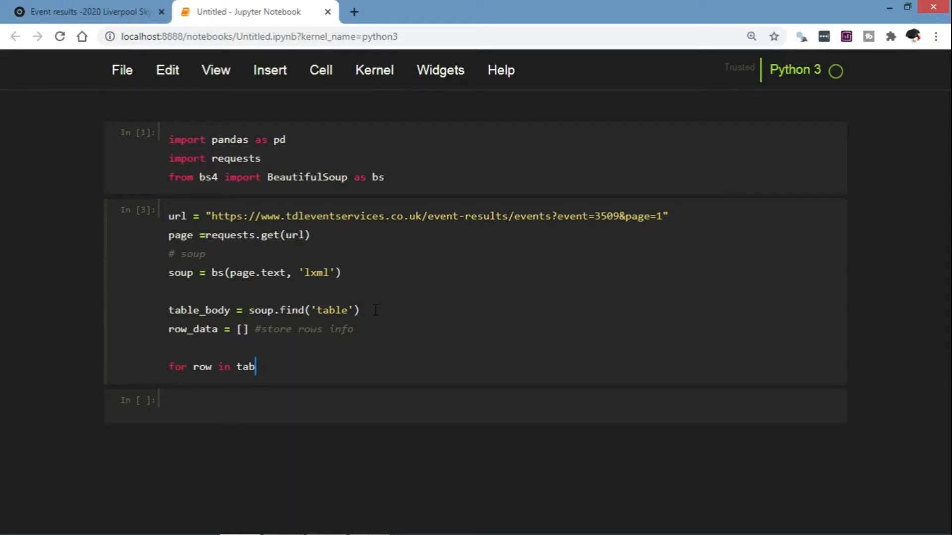
pyautogui.write('le_')
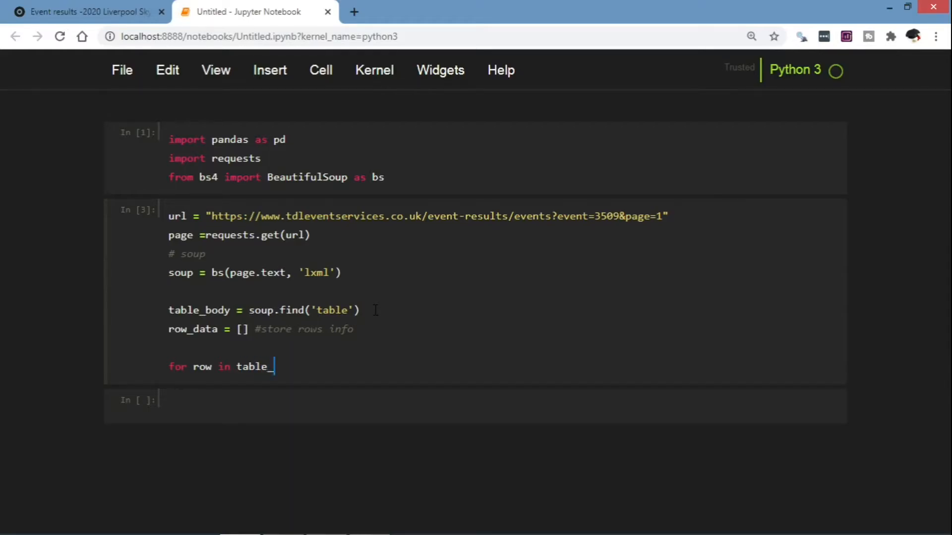
pyautogui.write('boud')
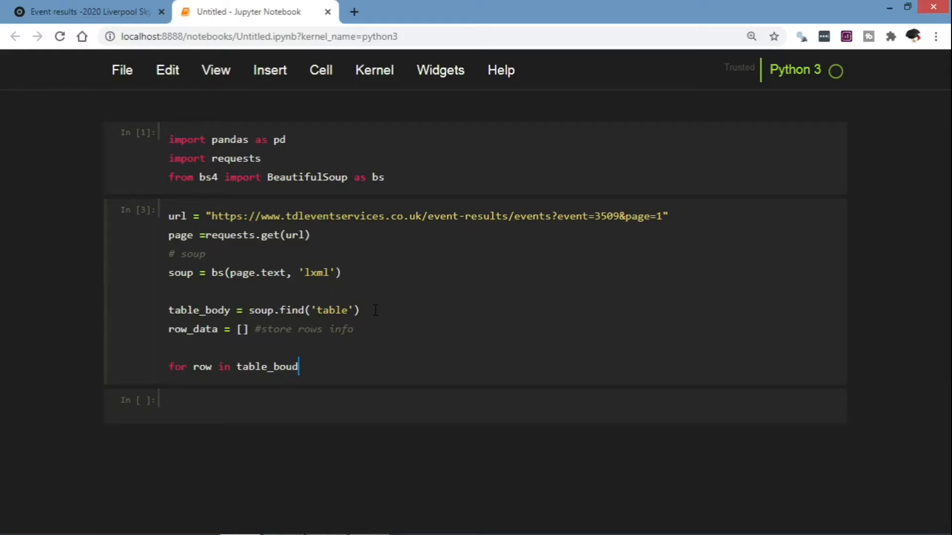
pyautogui.press('Backspace')
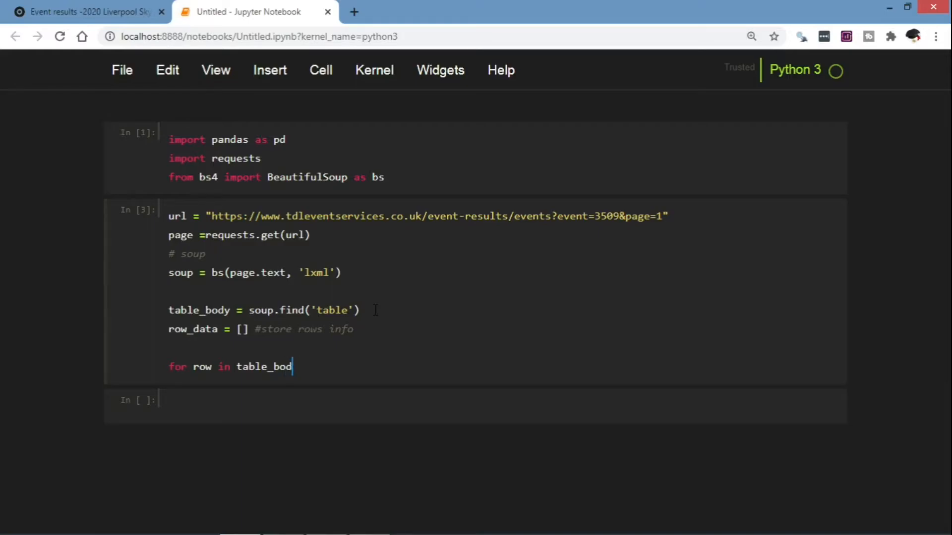
pyautogui.write('y.fi')
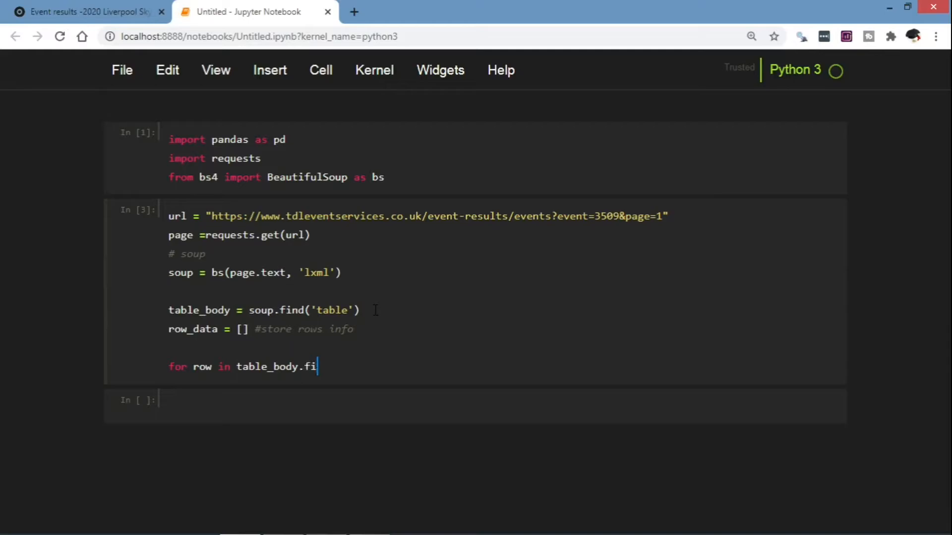
pyautogui.write('nd')
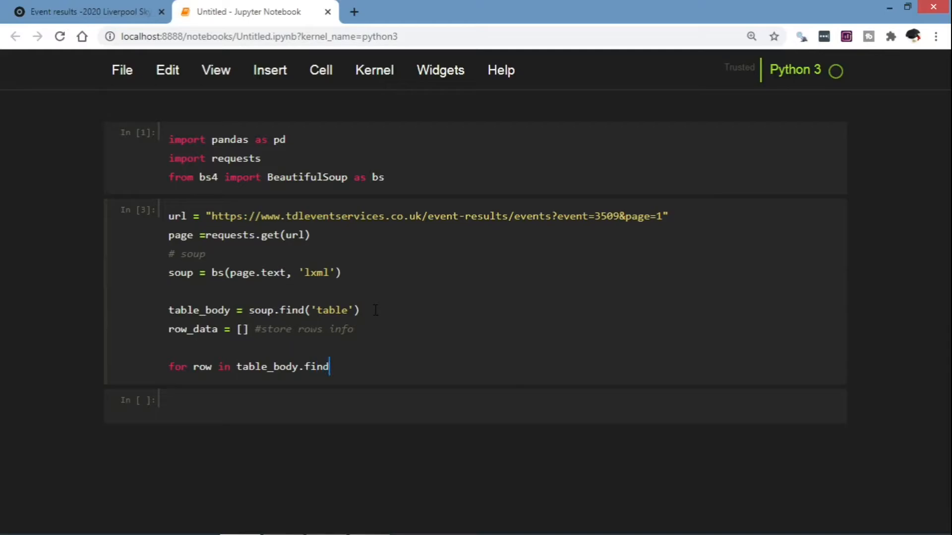
pyautogui.write('_all')
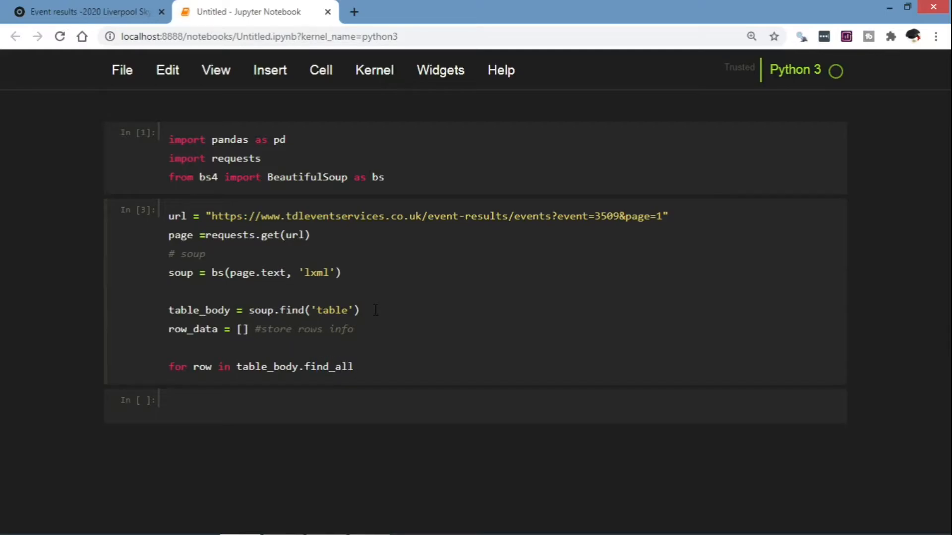
pyautogui.write("('')")
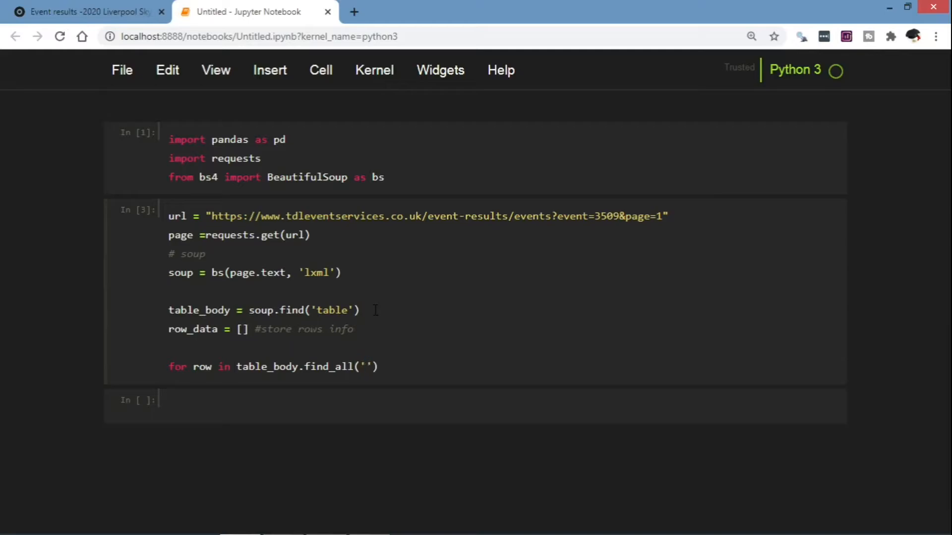
pyautogui.write('tr')
pyautogui.write('col =')
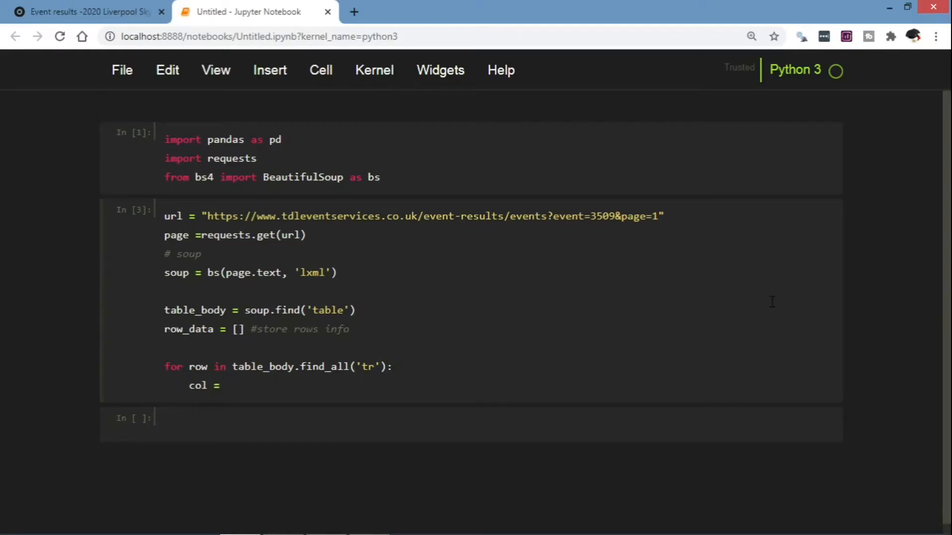
# Inside the loop, gather each row's cells with col = row.find_all('td')
pyautogui.write('row.f')
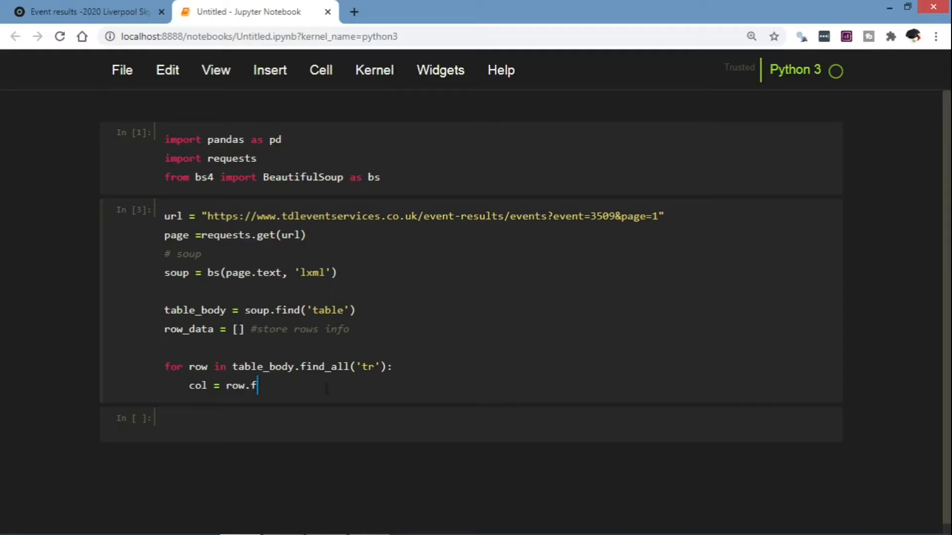
pyautogui.write('ind')
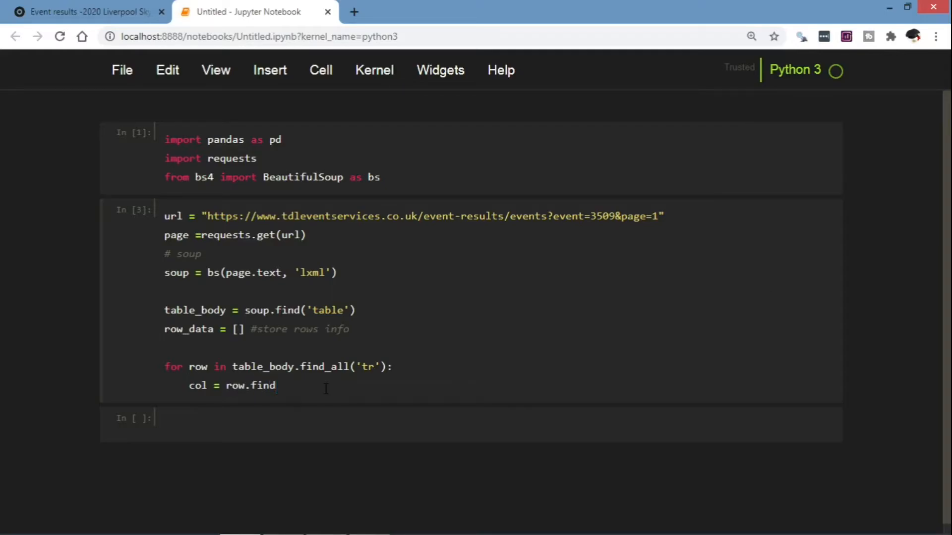
pyautogui.write('()')
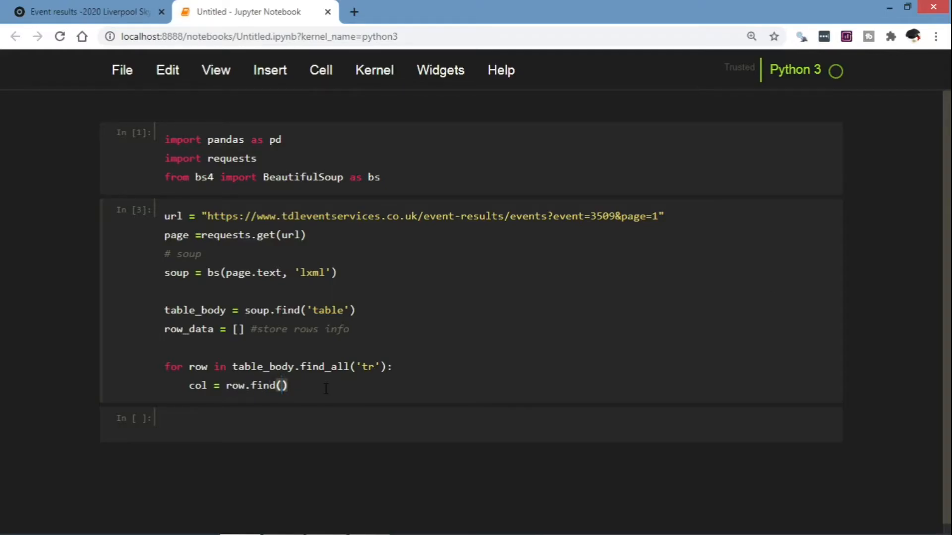
pyautogui.write('_')
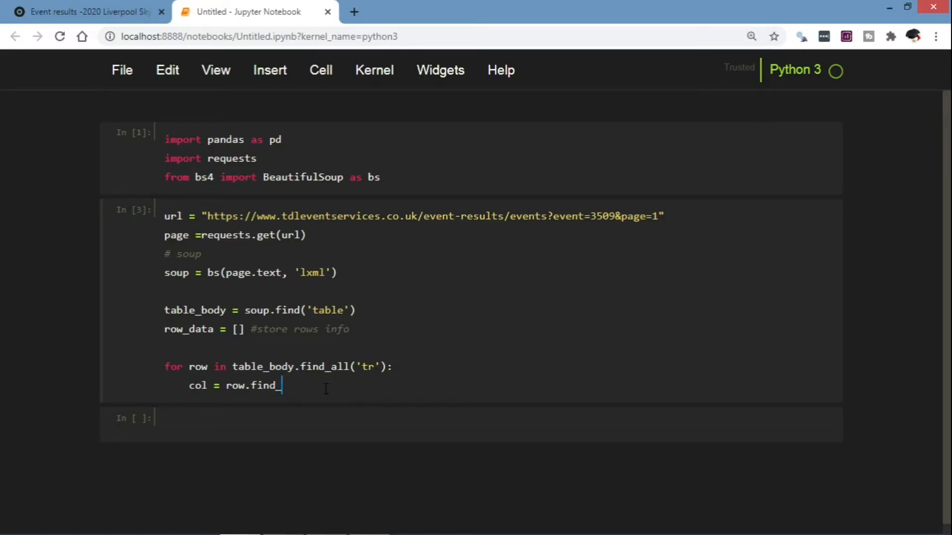
pyautogui.write('all()')
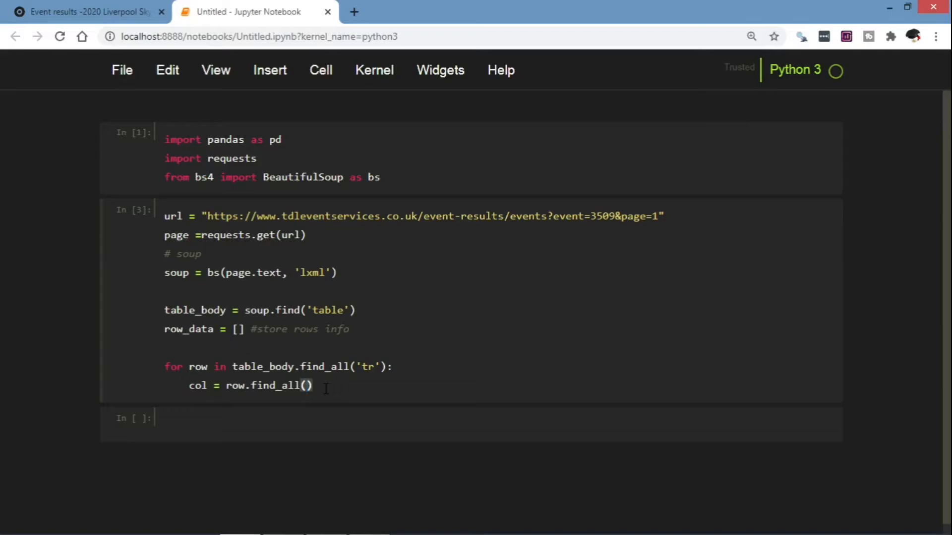
pyautogui.write("''")
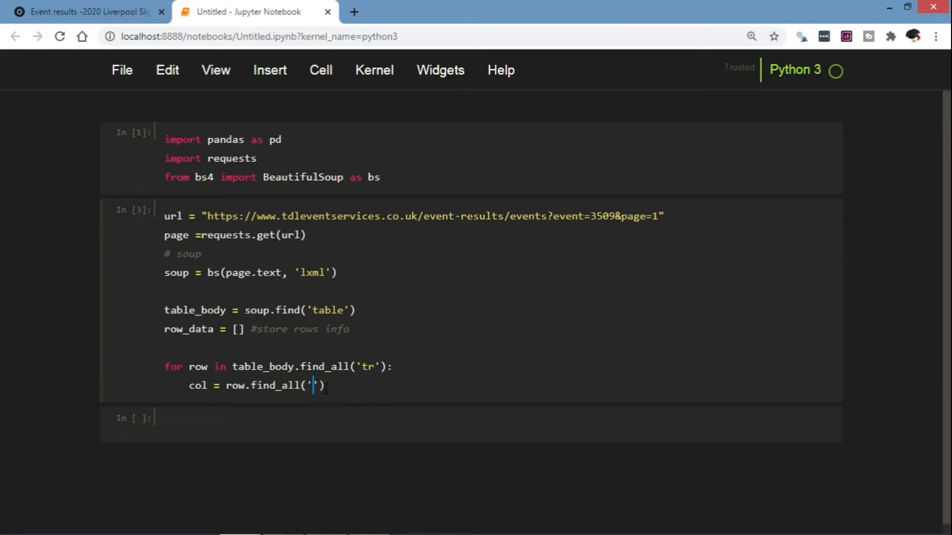
pyautogui.write('td')
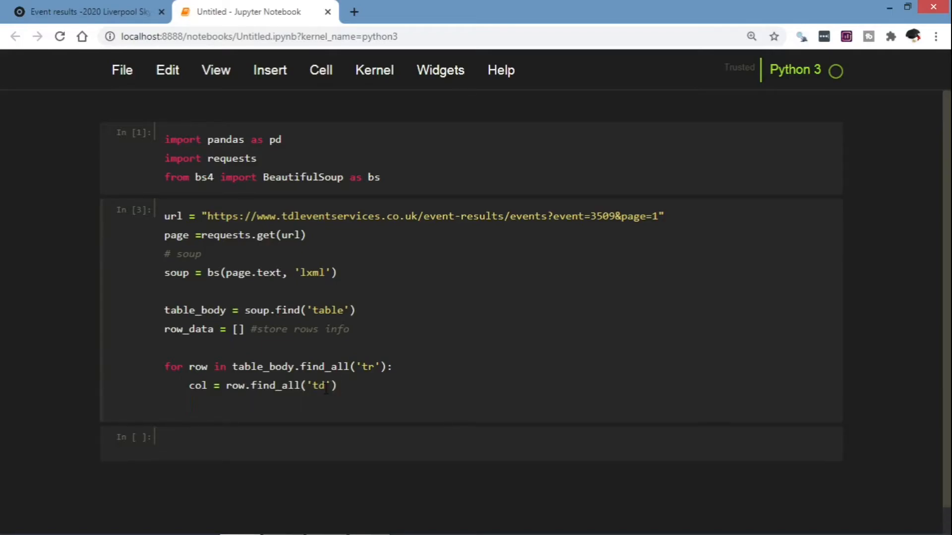
pyautogui.write('col = []')
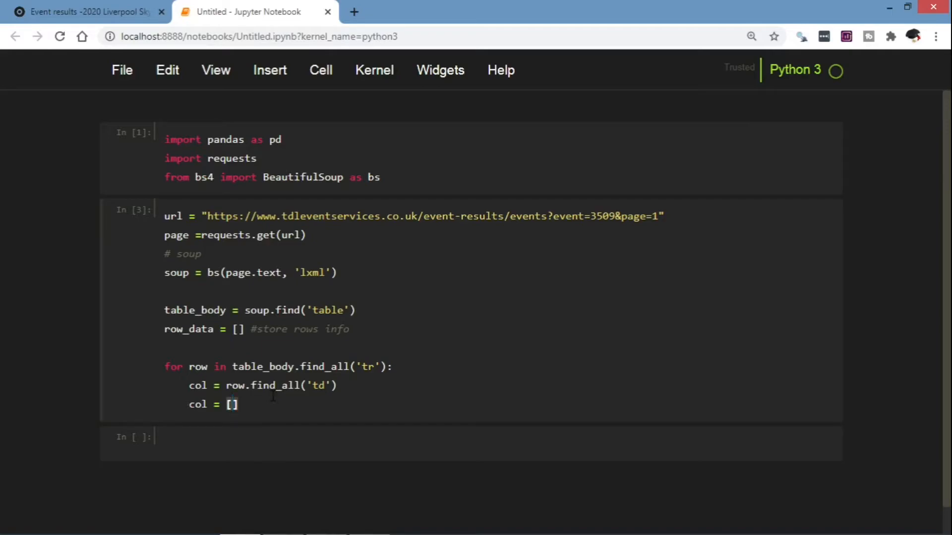
# Turn col into stripped cell texts with [ele.text.strip() for ele in col]
pyautogui.write('ele')
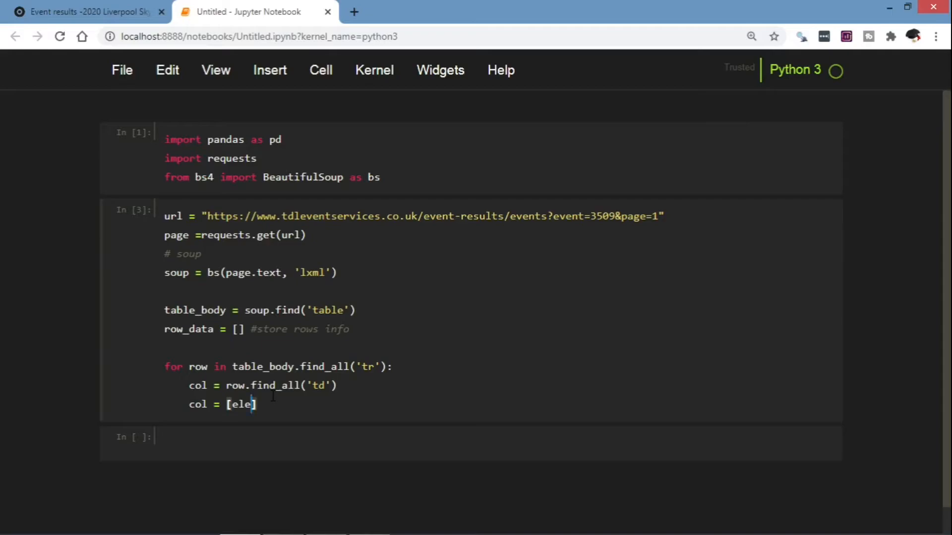
pyautogui.write('.tex')
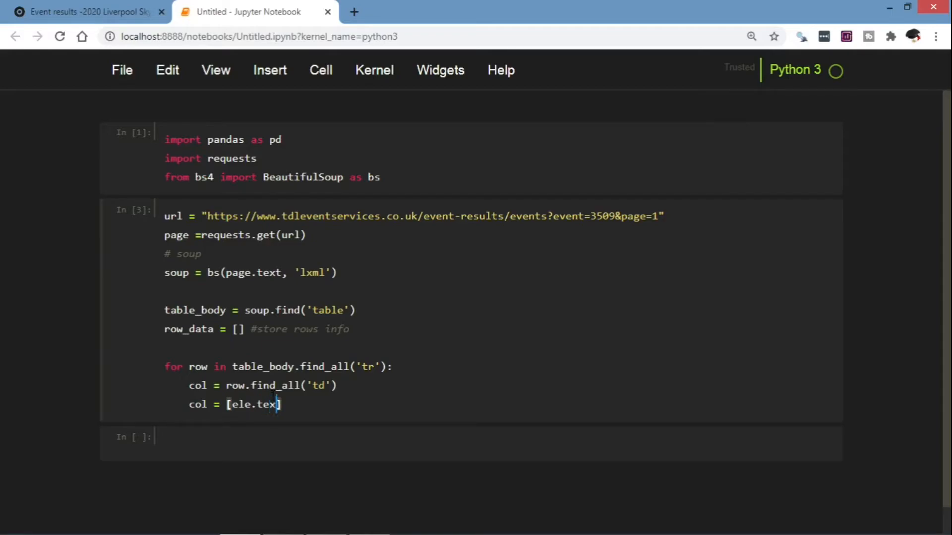
pyautogui.write('t.')
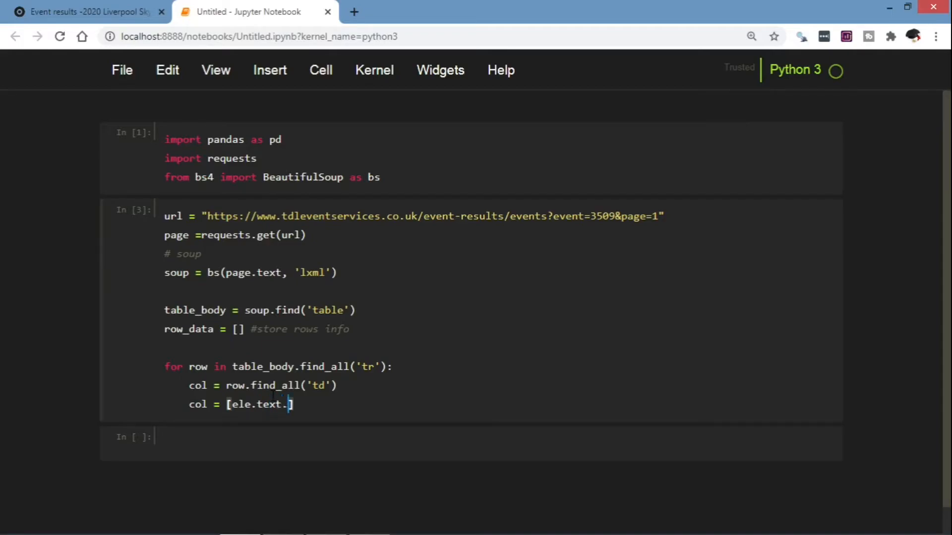
pyautogui.write('strip(')
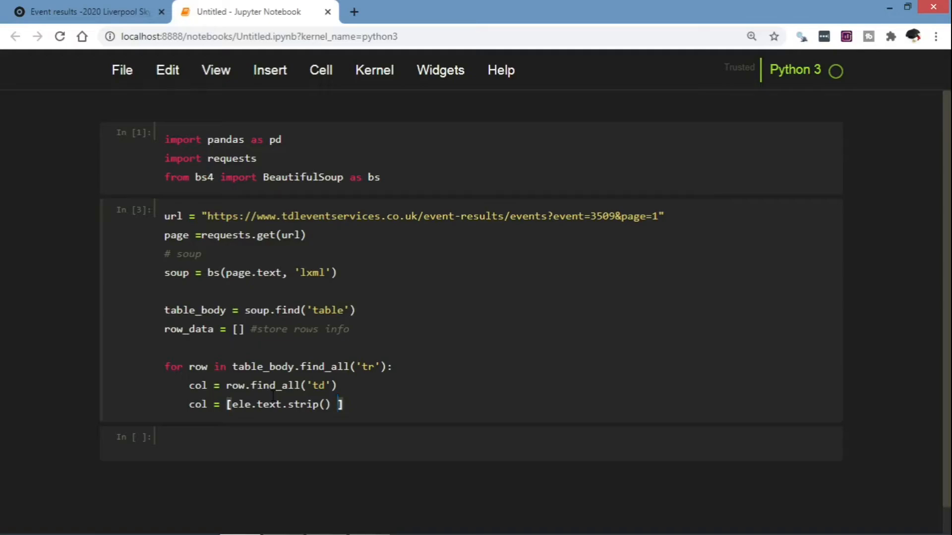
pyautogui.write('for')
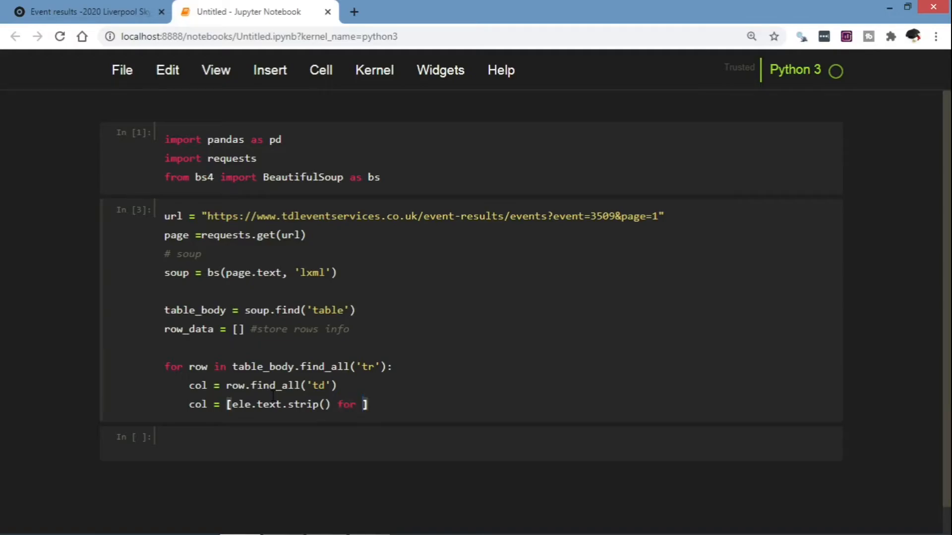
pyautogui.write('ele')
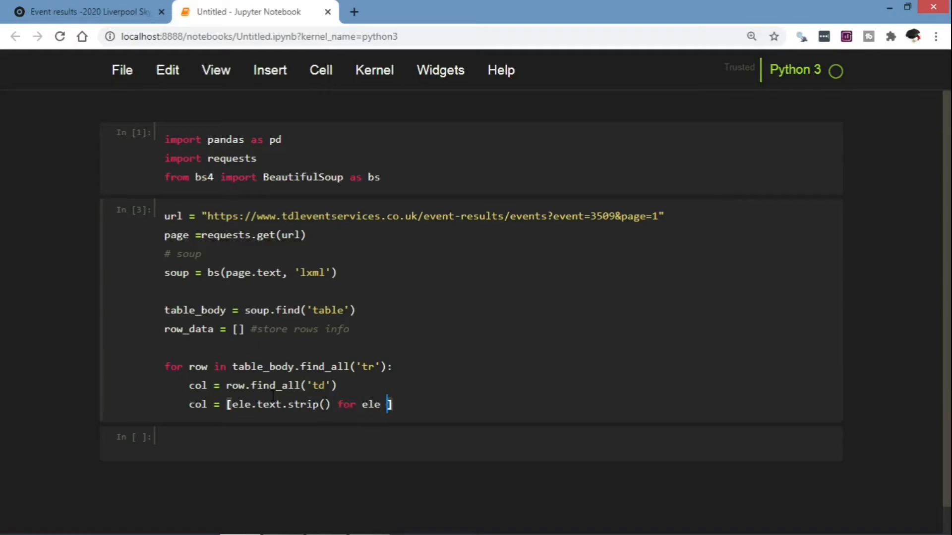
pyautogui.write('in col]')
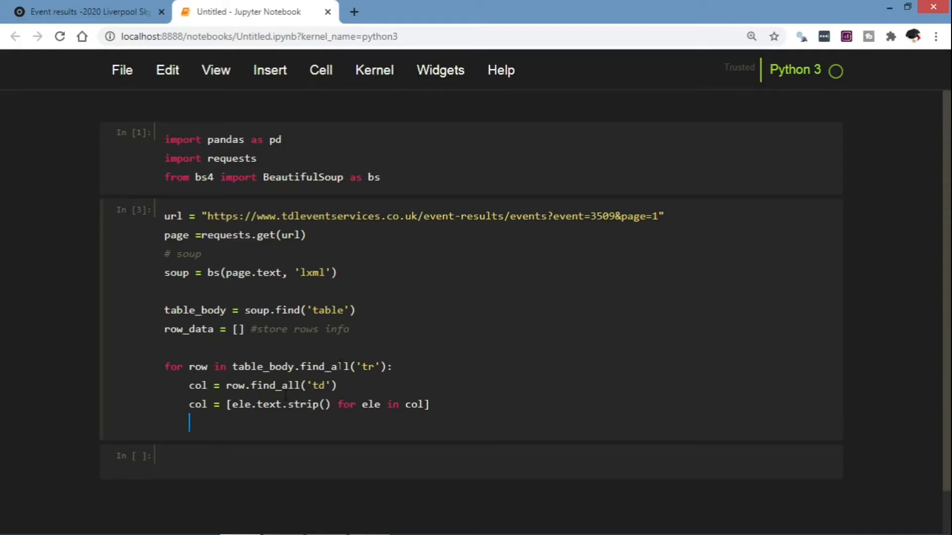
# Append each row's values with row_data.append(col)
pyautogui.write('r')
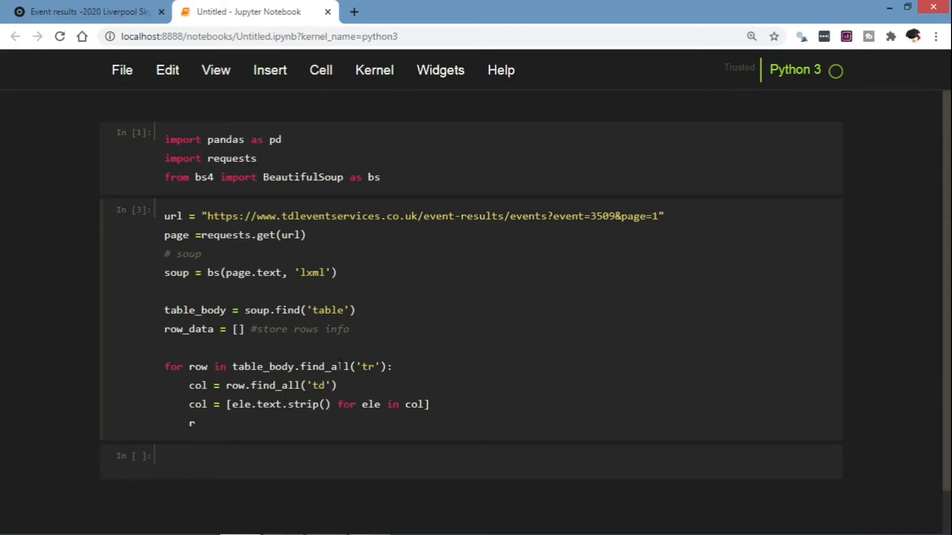
pyautogui.write('ow_')
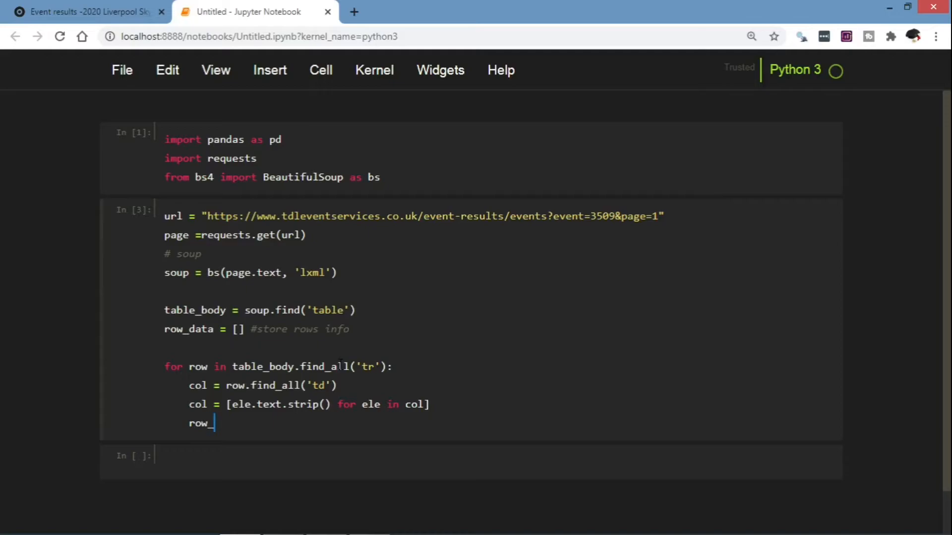
pyautogui.write('data')
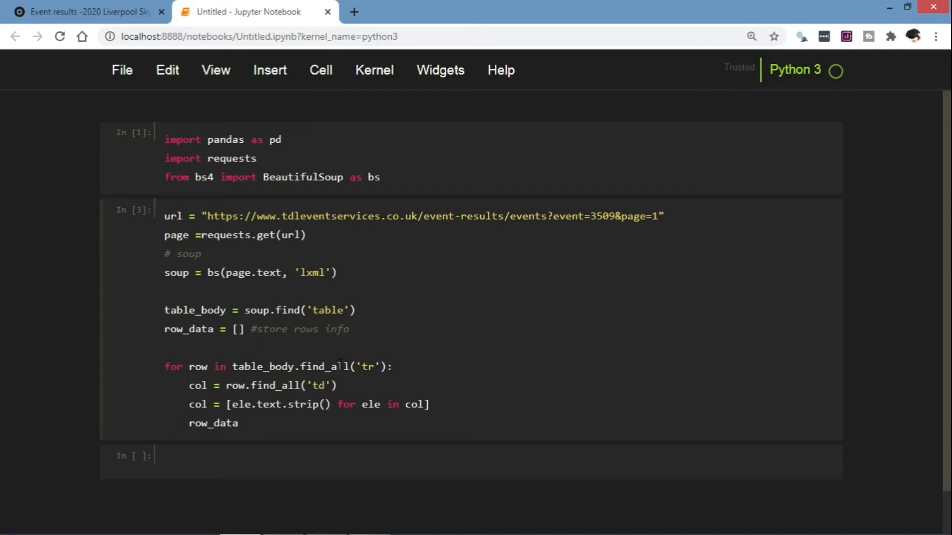
pyautogui.write('.append')
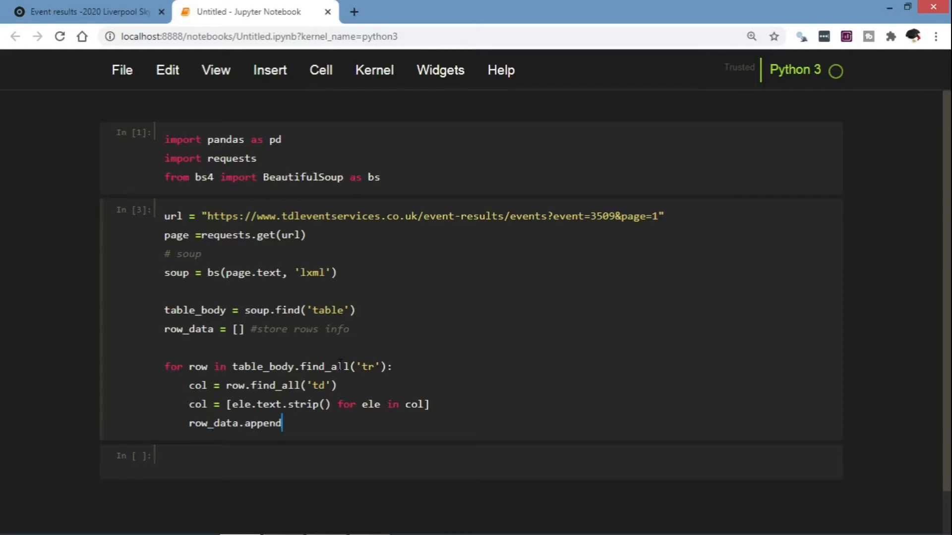
pyautogui.write('(c')
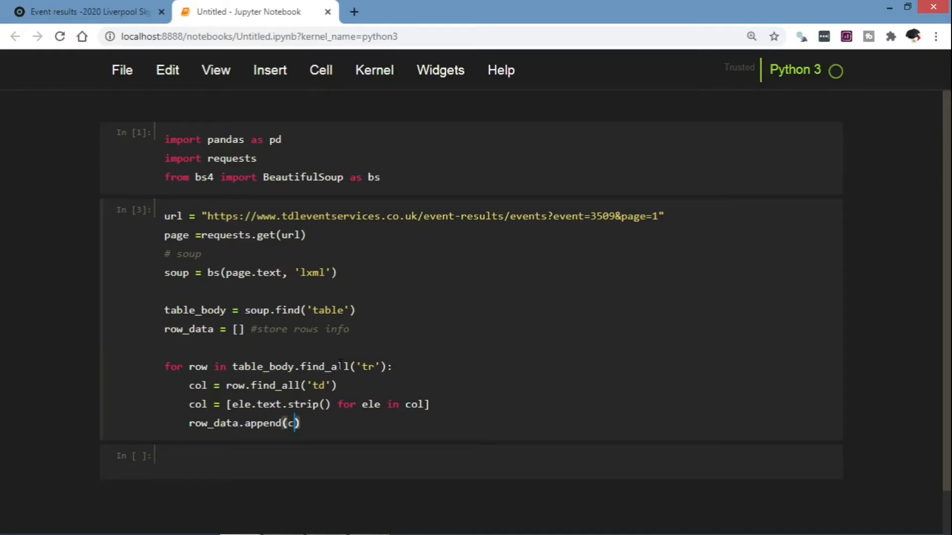
pyautogui.write('ol')
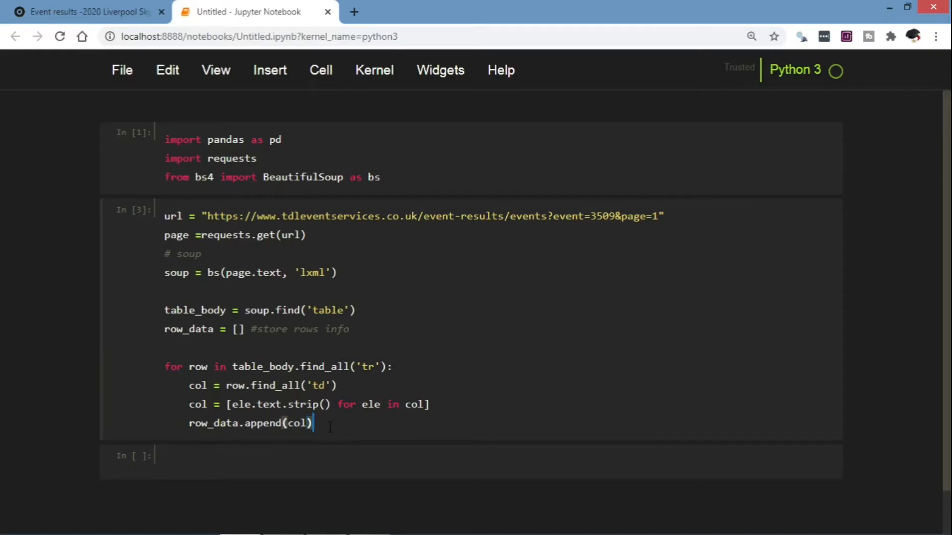
pyautogui.press('Enter')
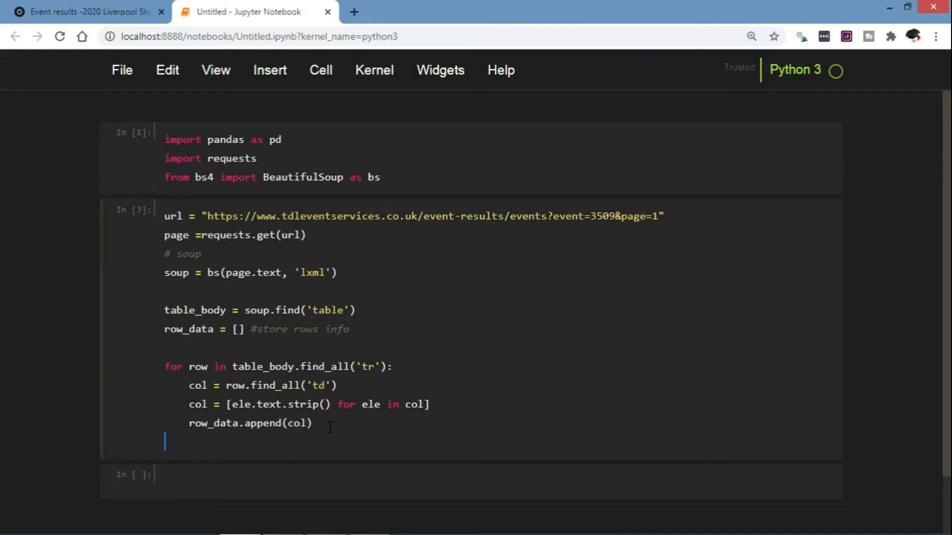
# End the cell with row_data and run it to show the scraped rows
pyautogui.write('row_data')
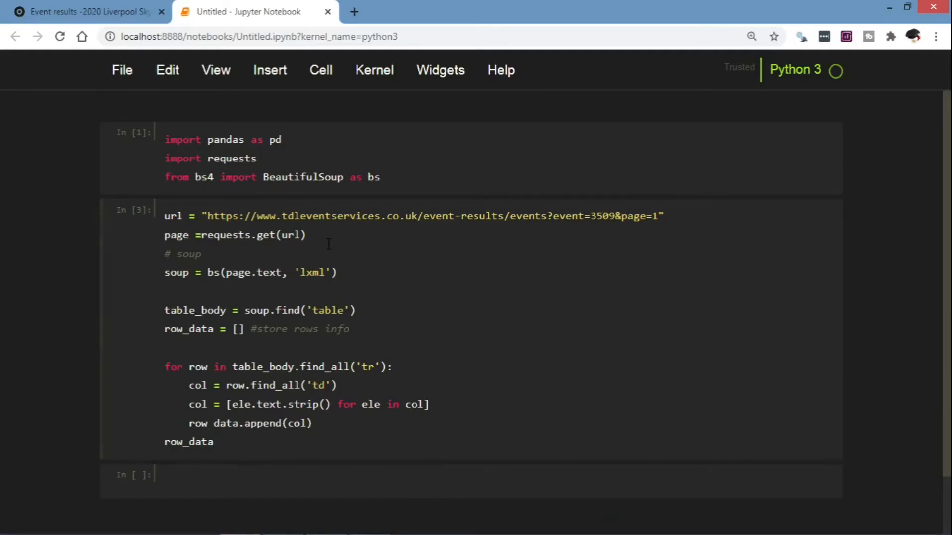
pyautogui.press('Shift+Enter')
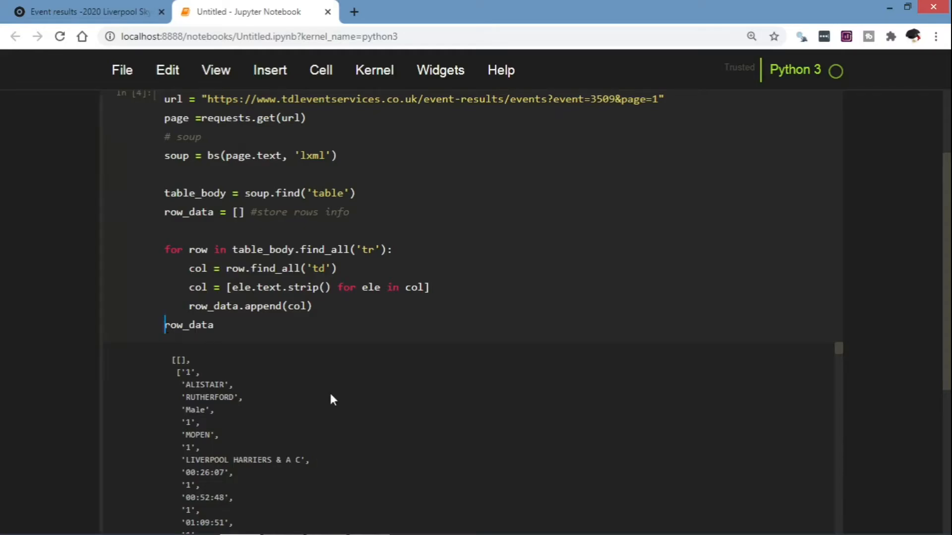
pyautogui.moveTo(407, 430)
pyautogui.write('w')
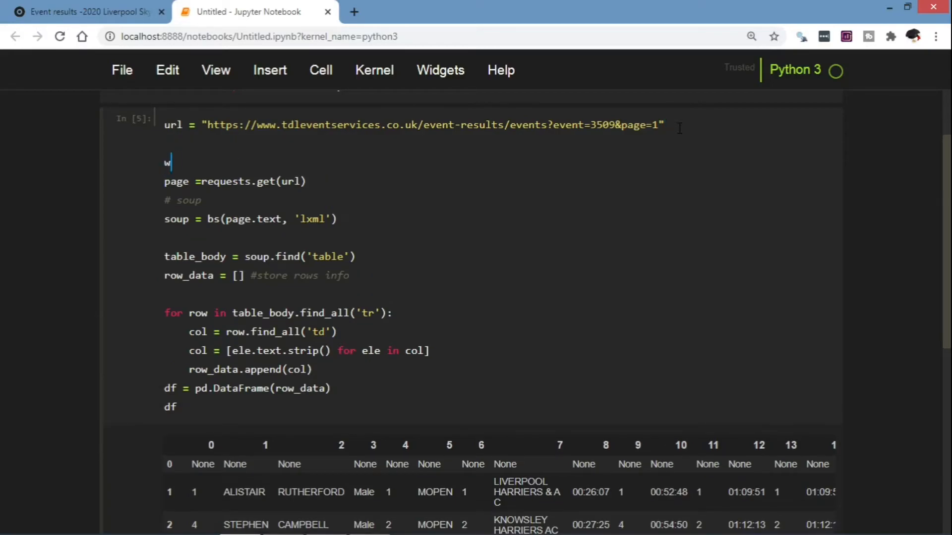
# Indent the scraping code under while condition:, with condition = True defined above
pyautogui.write('hile')
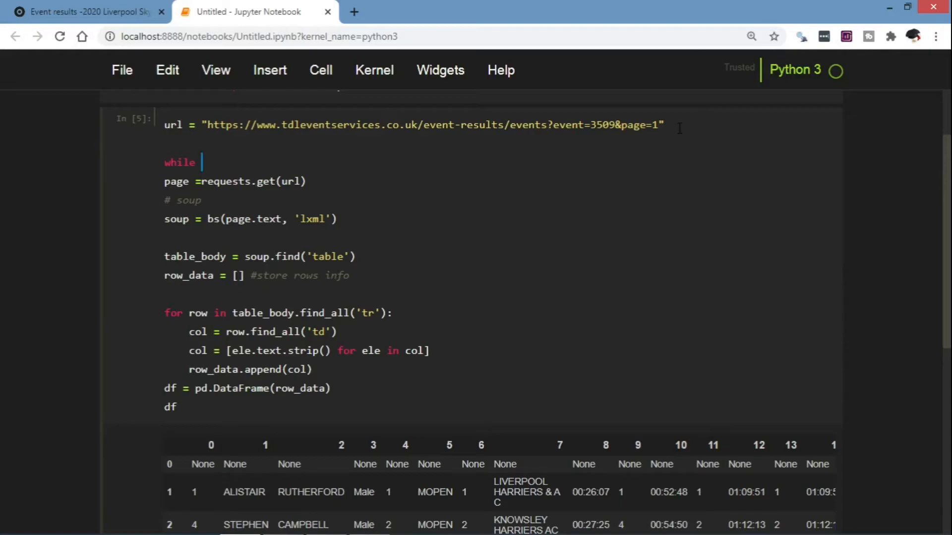
pyautogui.write('condit')
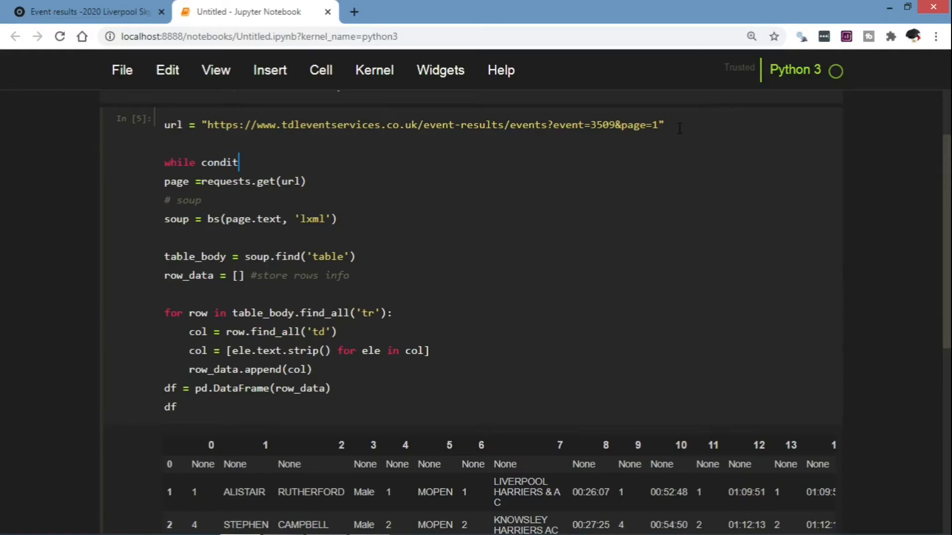
pyautogui.write('ion:')
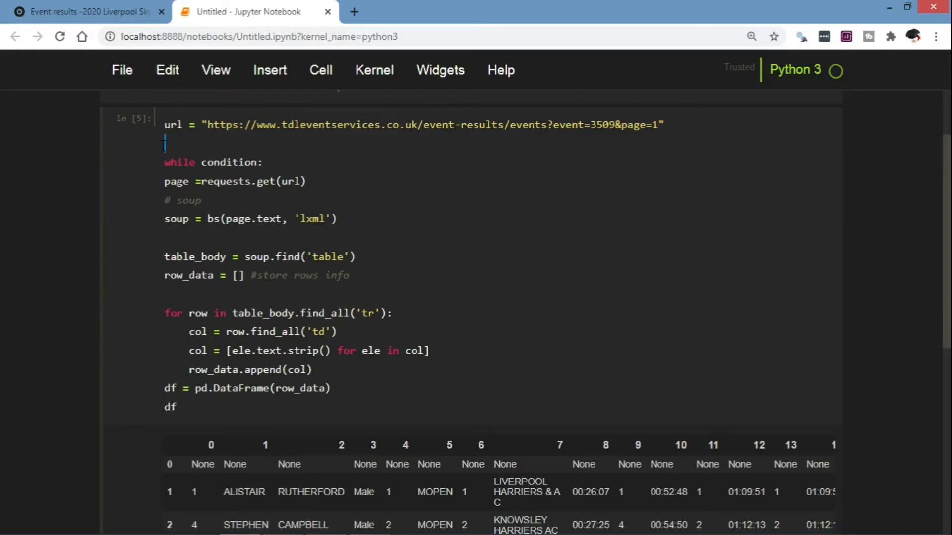
pyautogui.press('Enter')
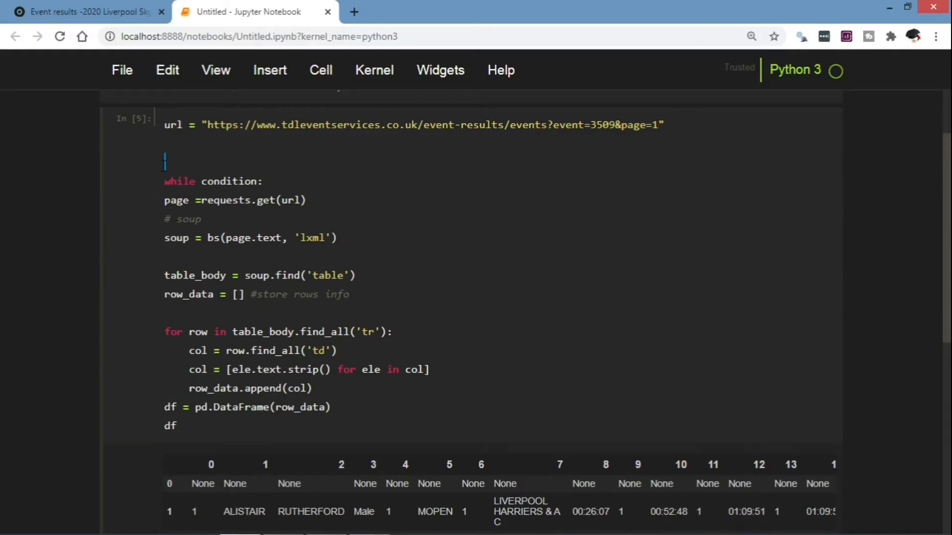
pyautogui.write('cond')
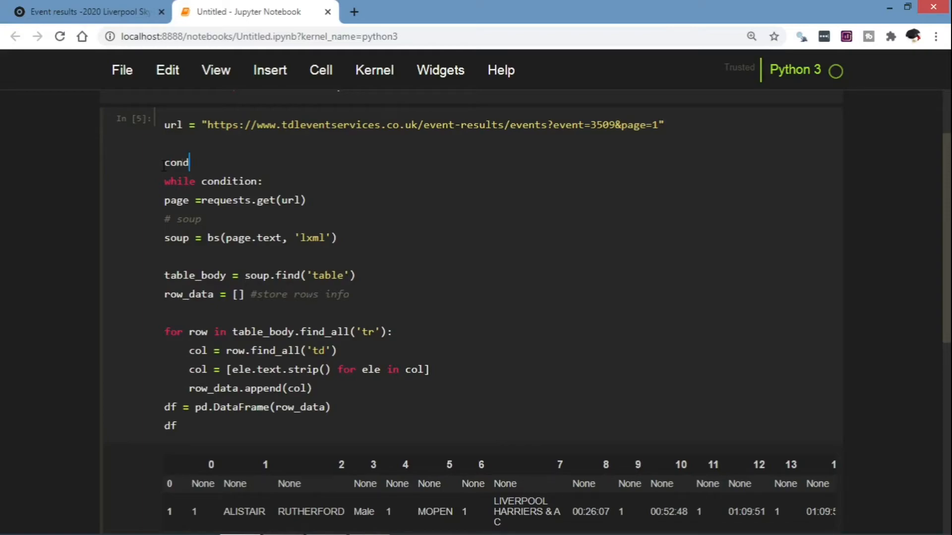
pyautogui.write('ition')
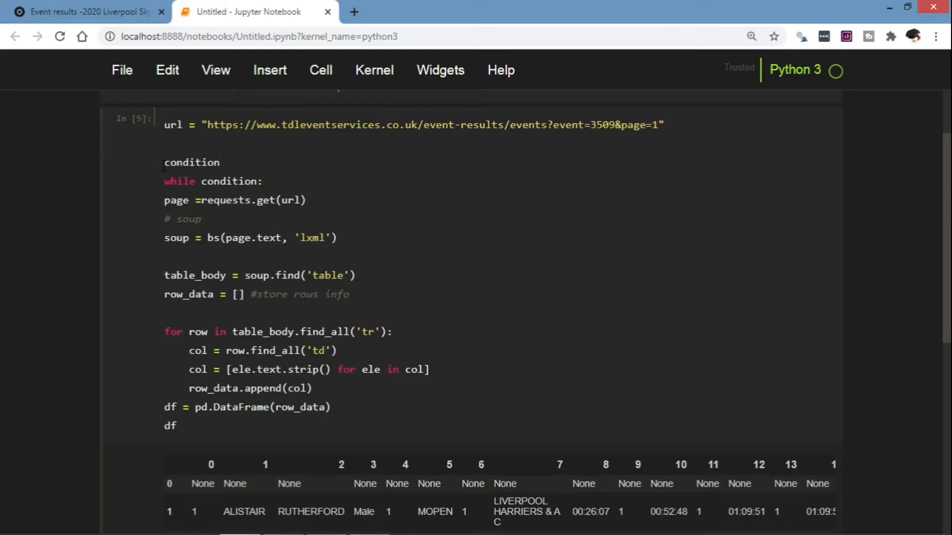
pyautogui.write('= T')
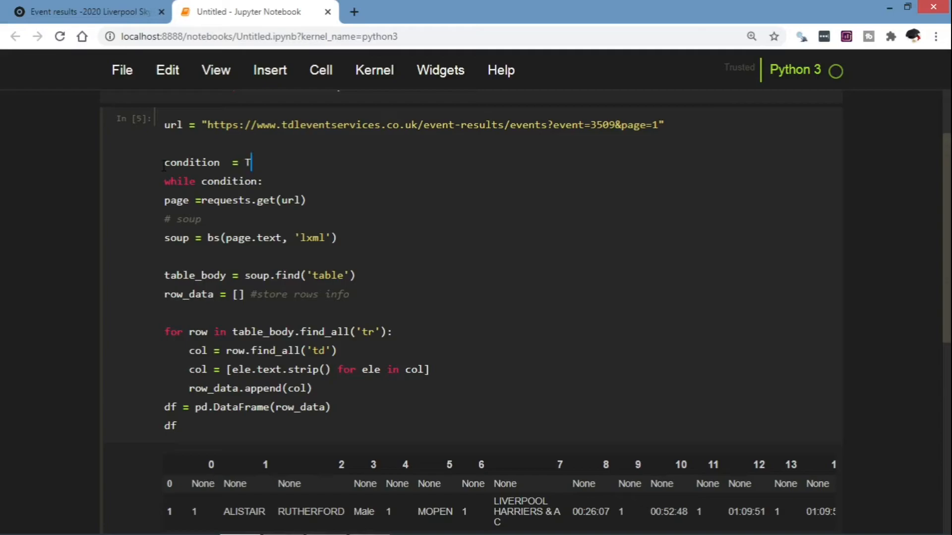
pyautogui.write('rue')
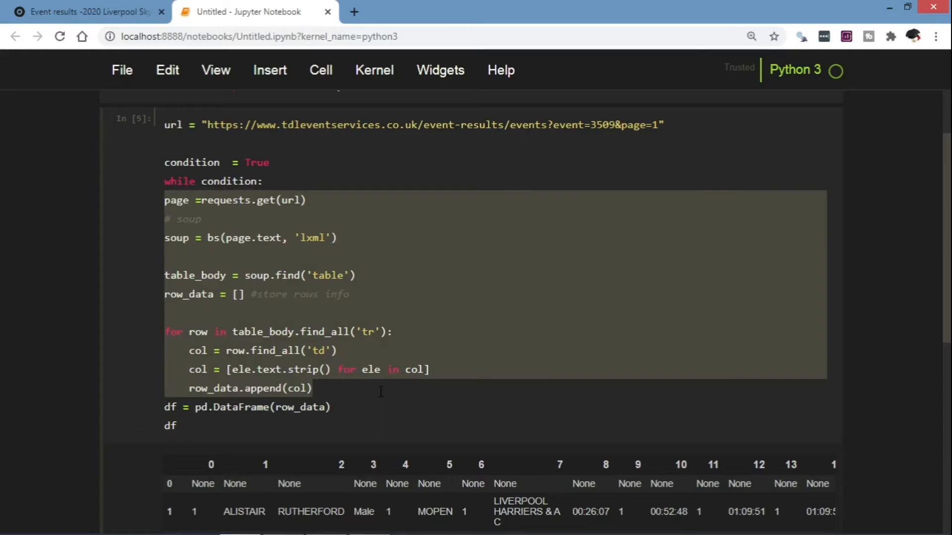
pyautogui.press('Tab')
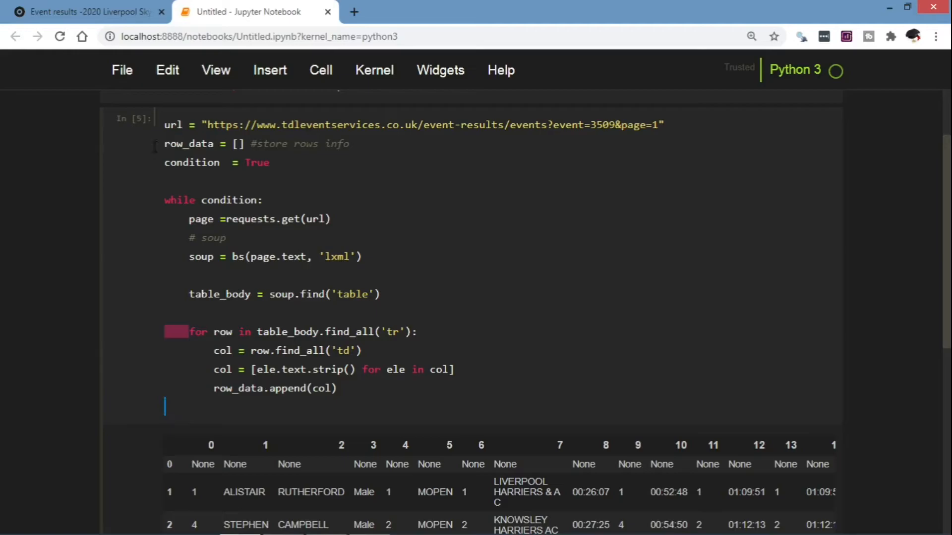
pyautogui.click(89, 12)
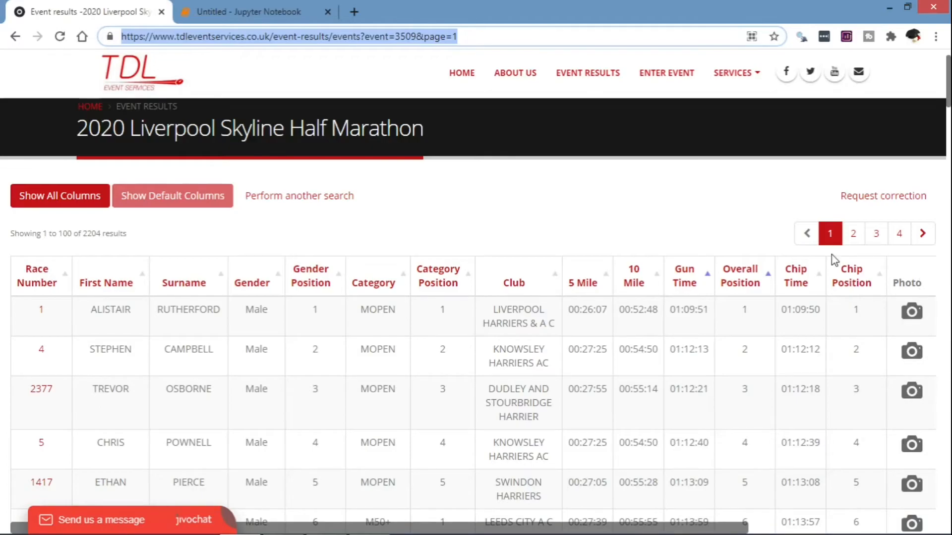
pyautogui.moveTo(863, 252)
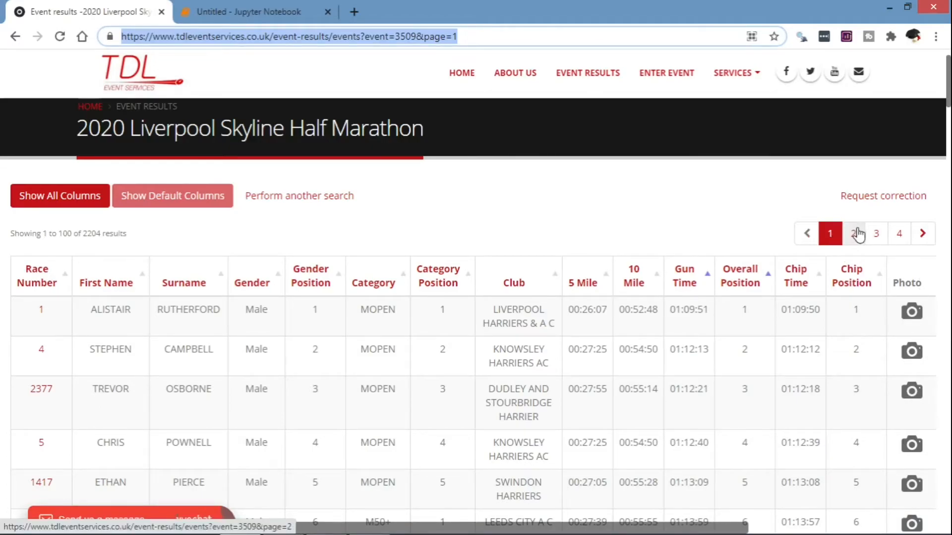
pyautogui.press('F12')
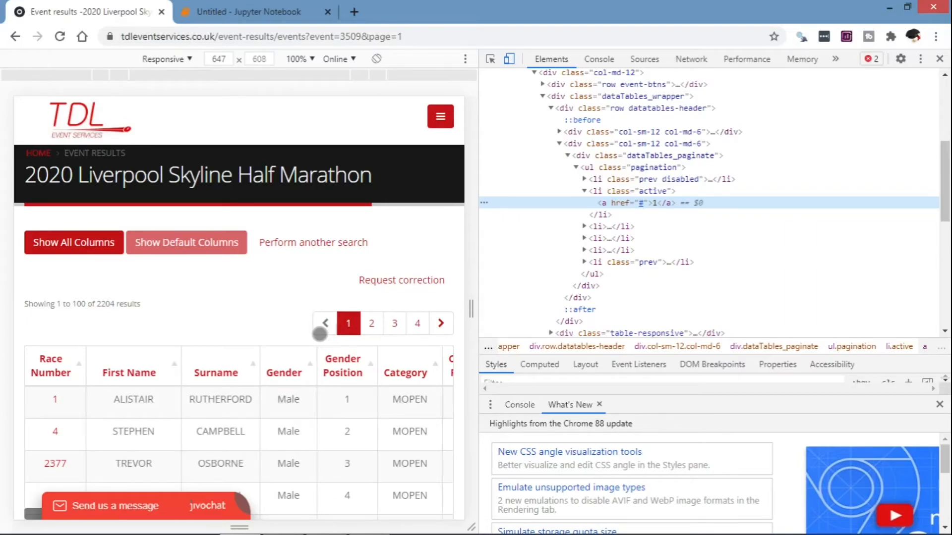
pyautogui.click(254, 11)
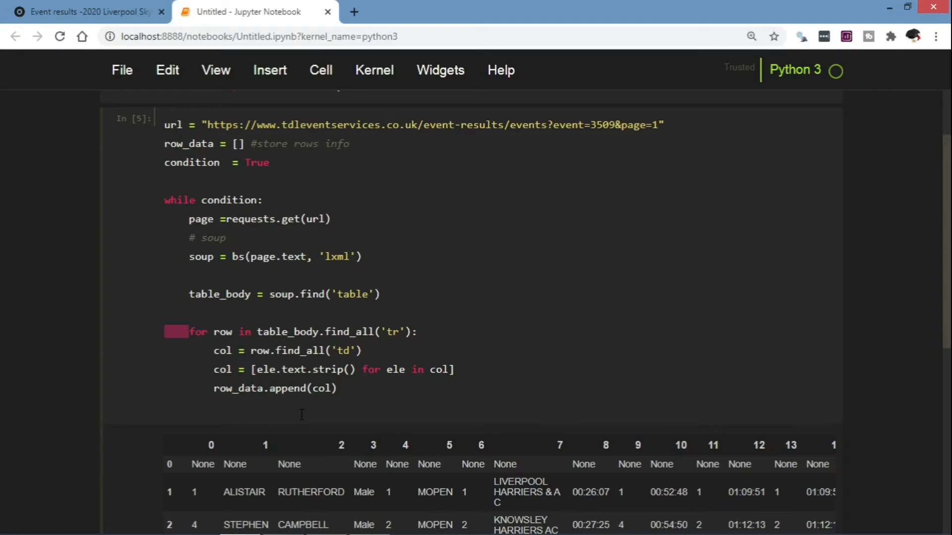
# Add '# next page' and '#test whether is blank' comments to the loop
pyautogui.write('# next page')
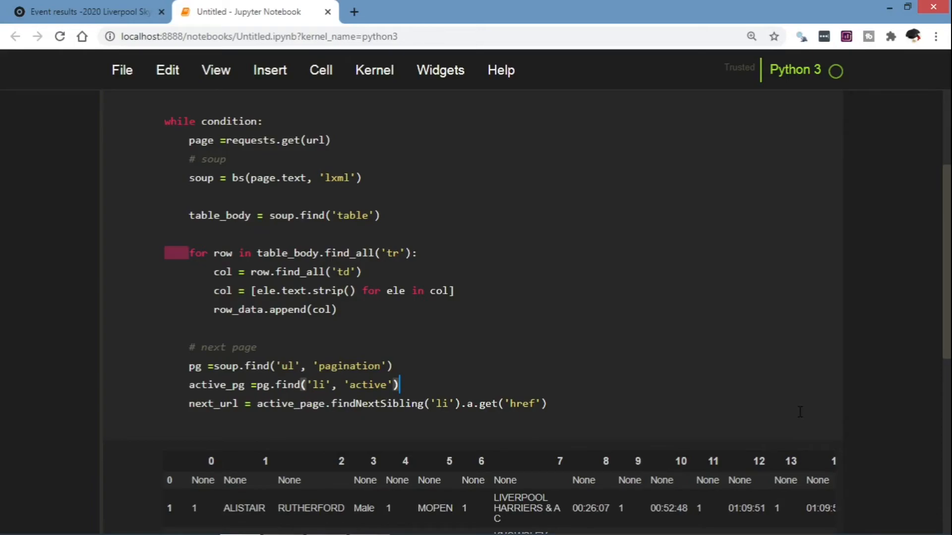
pyautogui.write('#test whether is blank')
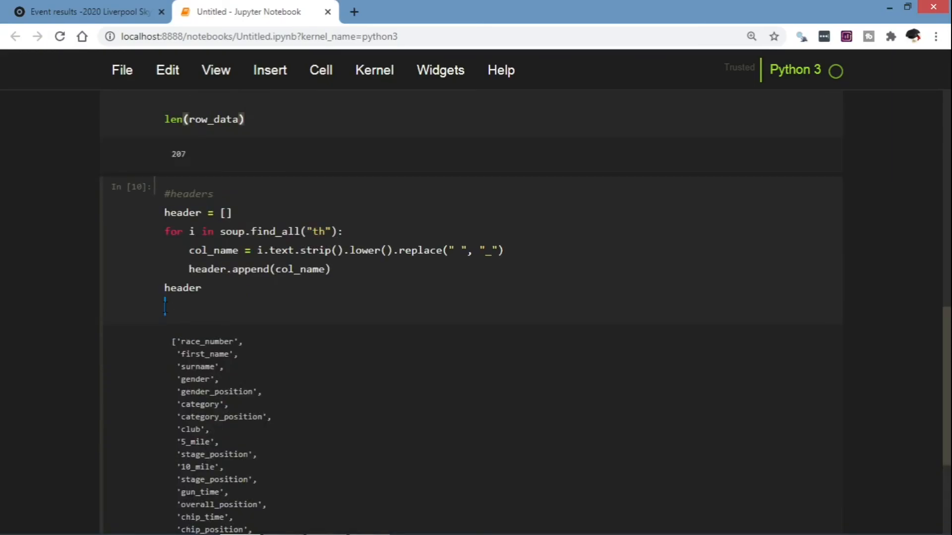
# Begin a new line below the header list by typing 'resu'
pyautogui.write('resu')
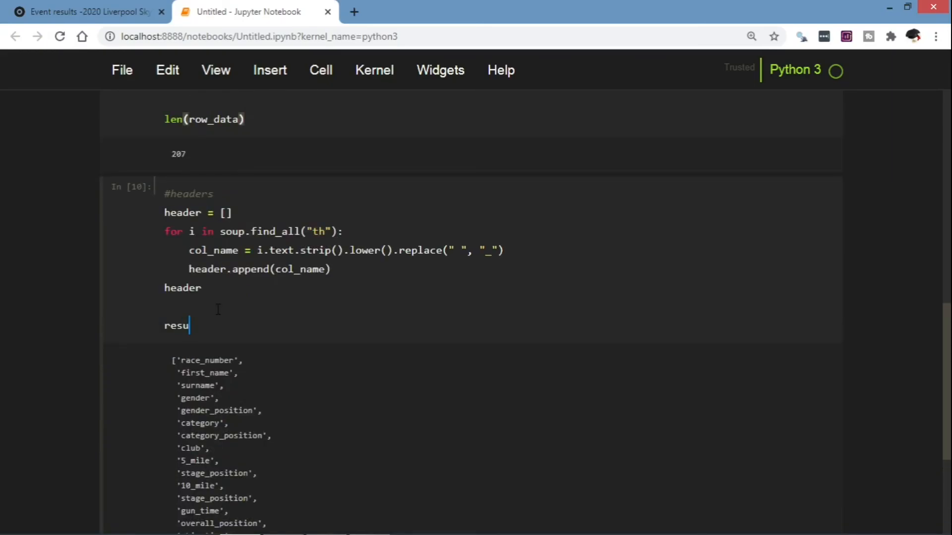